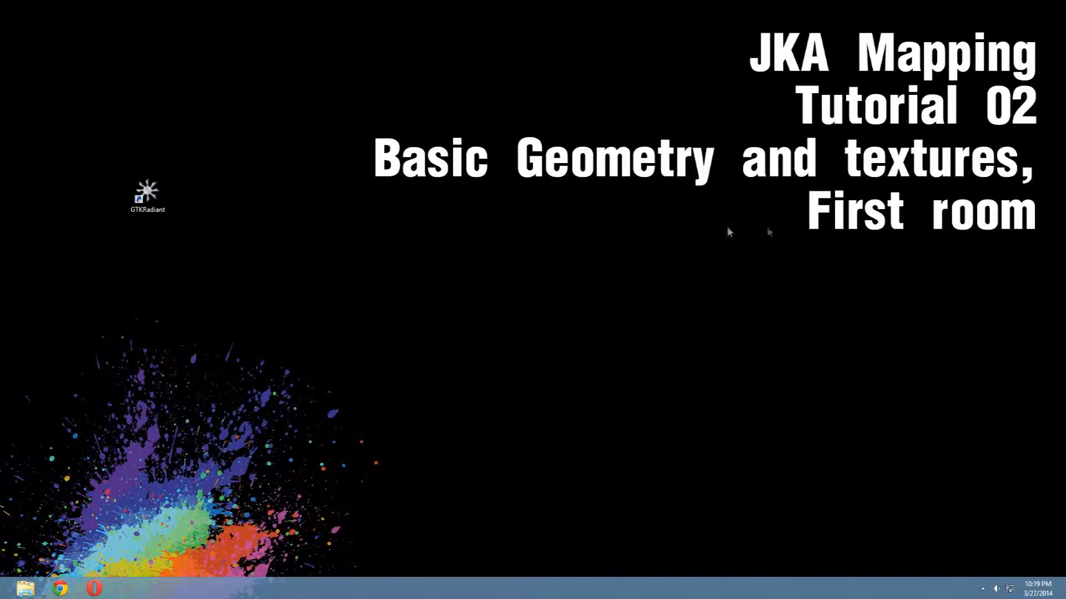
mouse_move(1012, 257)
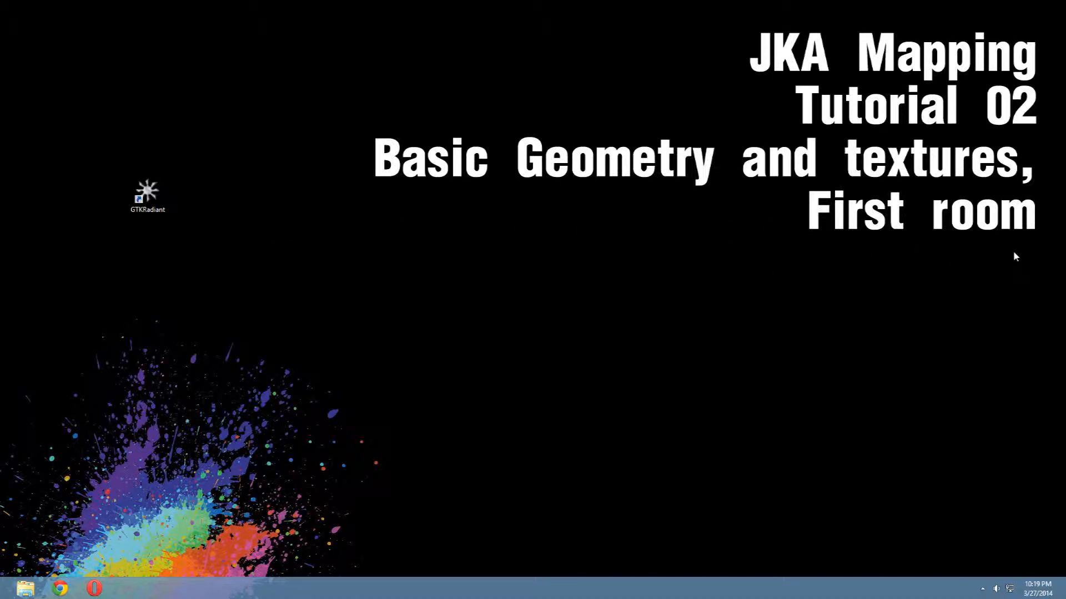
Launch GtkRadiant from its desktop shortcut, bringing up the startup game preferences
click(146, 192)
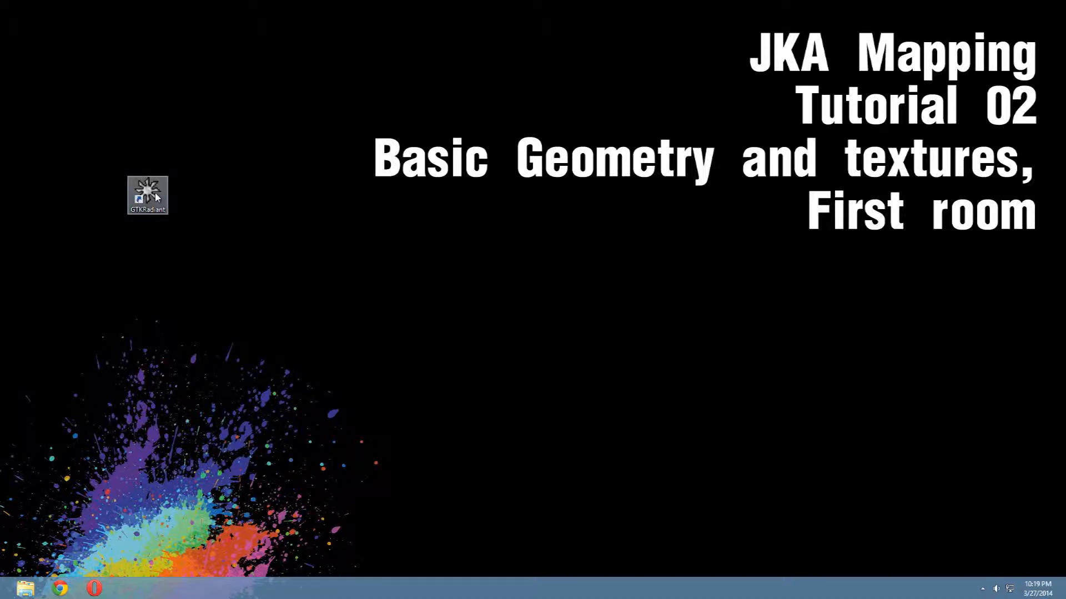
double_click(147, 194)
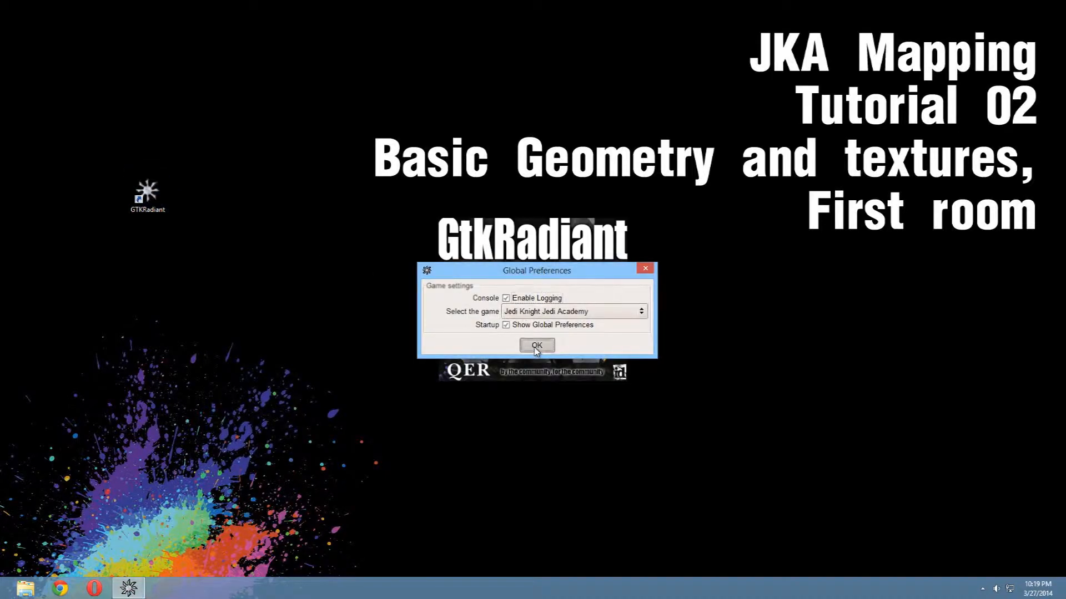
Accept the Jedi Academy game preferences so the editor loads an empty unnamed map
click(537, 345)
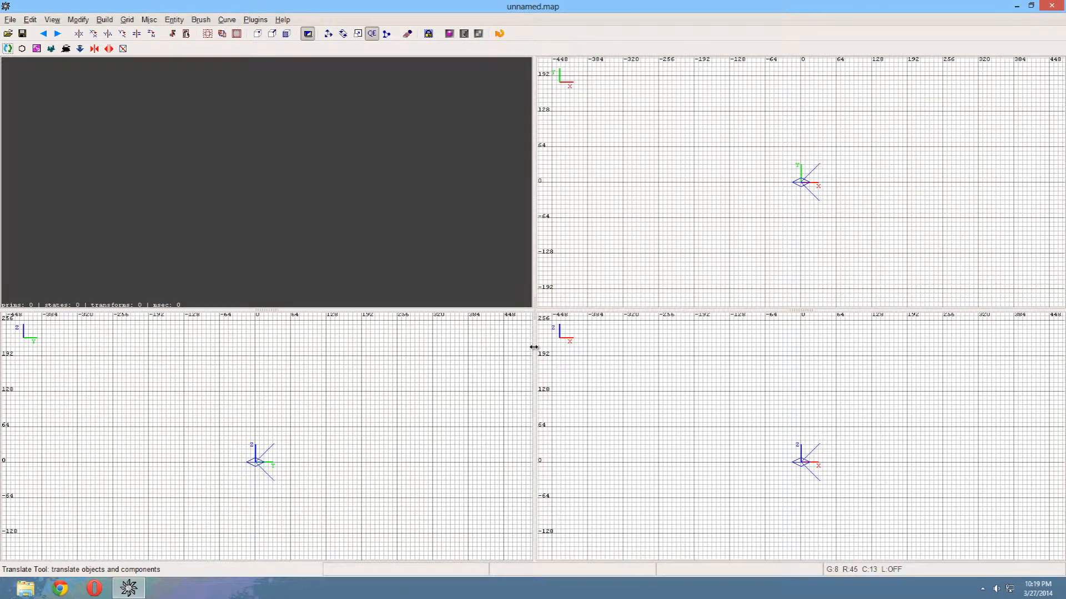
mouse_move(401, 280)
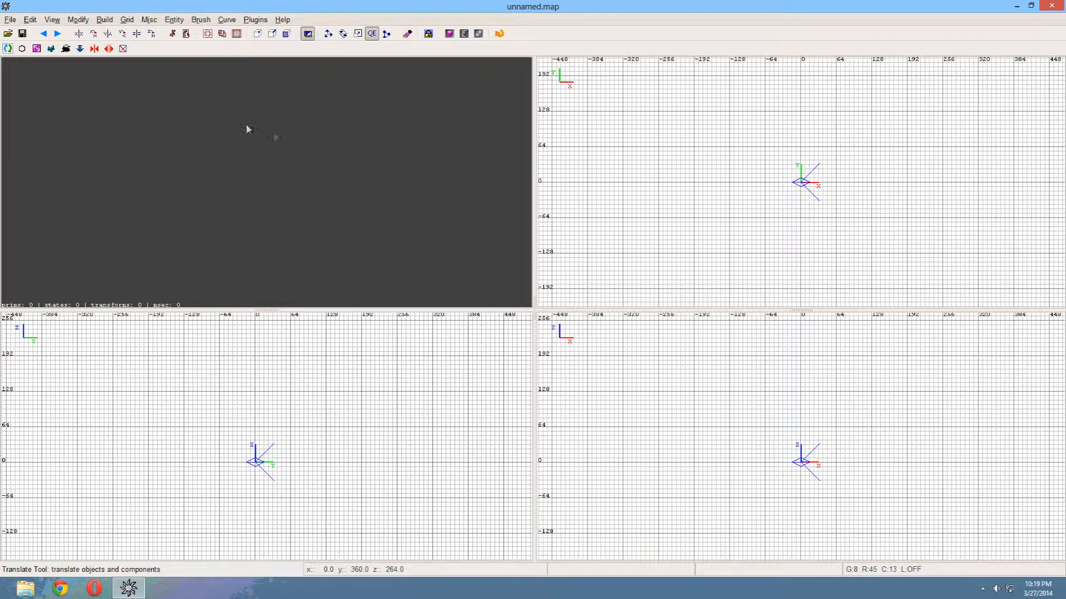
mouse_move(285, 169)
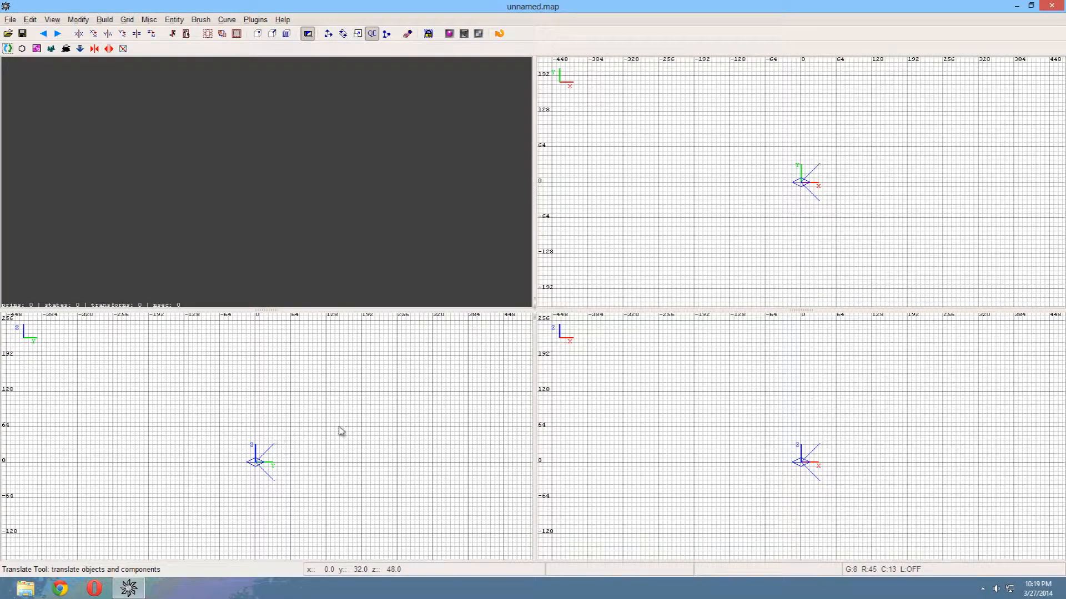
mouse_move(764, 154)
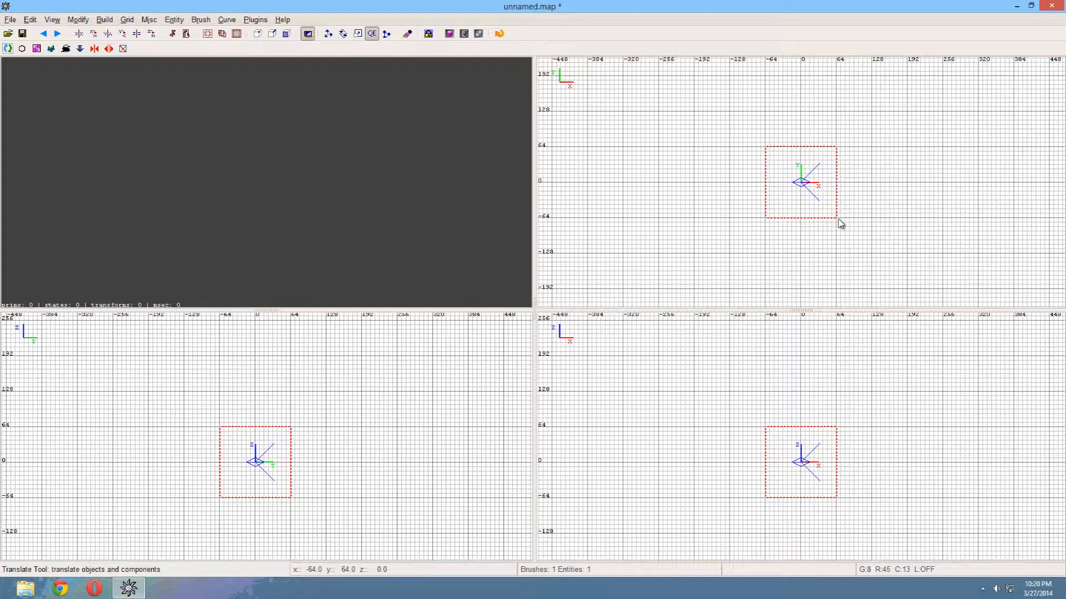
mouse_move(836, 224)
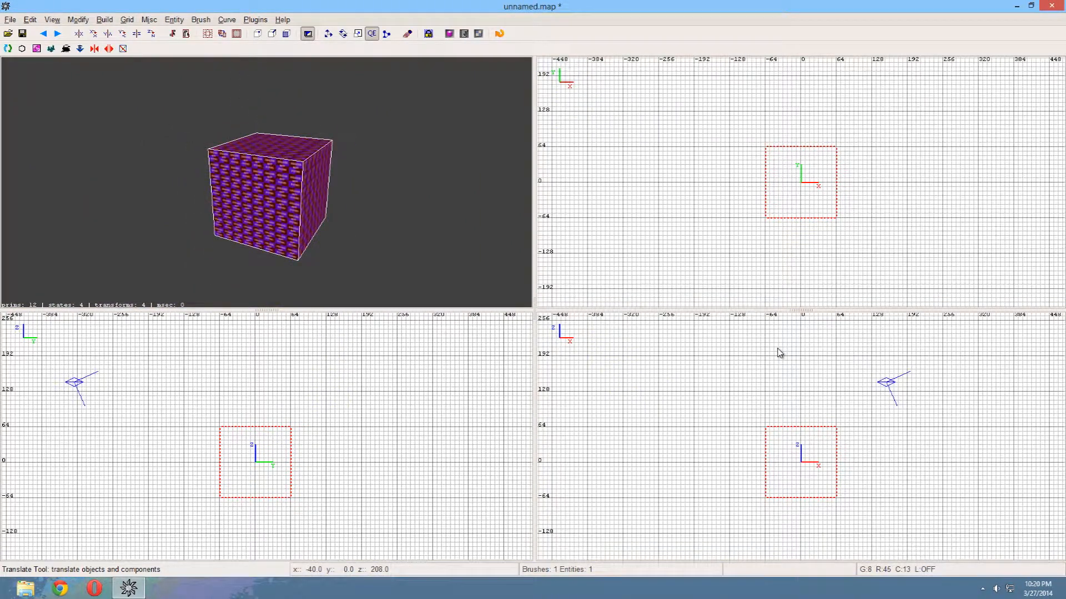
mouse_move(807, 176)
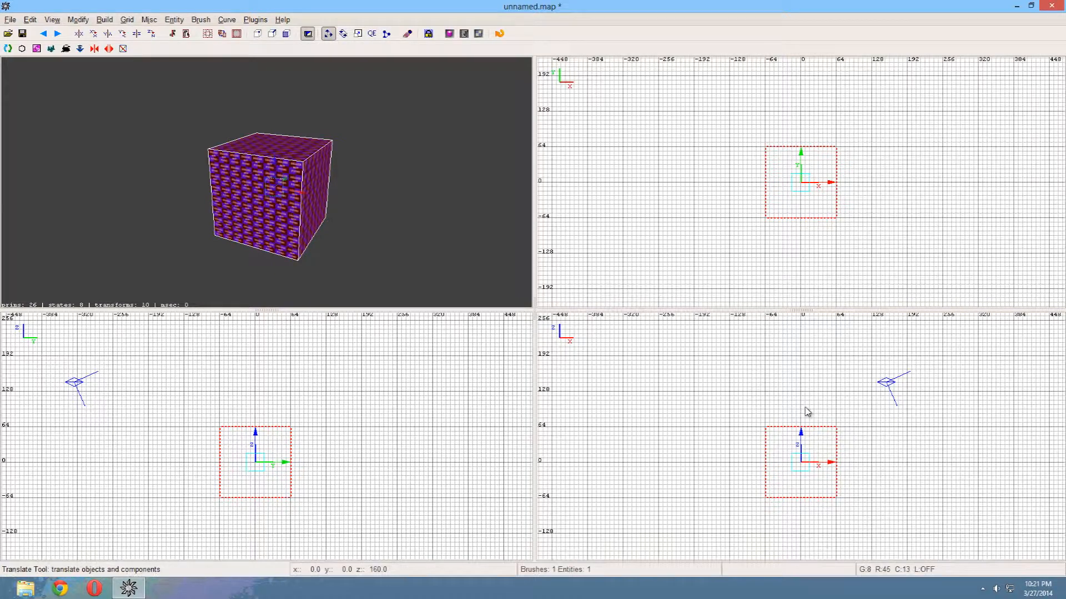
Try the translate and rotate toolbar tools on the selected cube brush
click(371, 33)
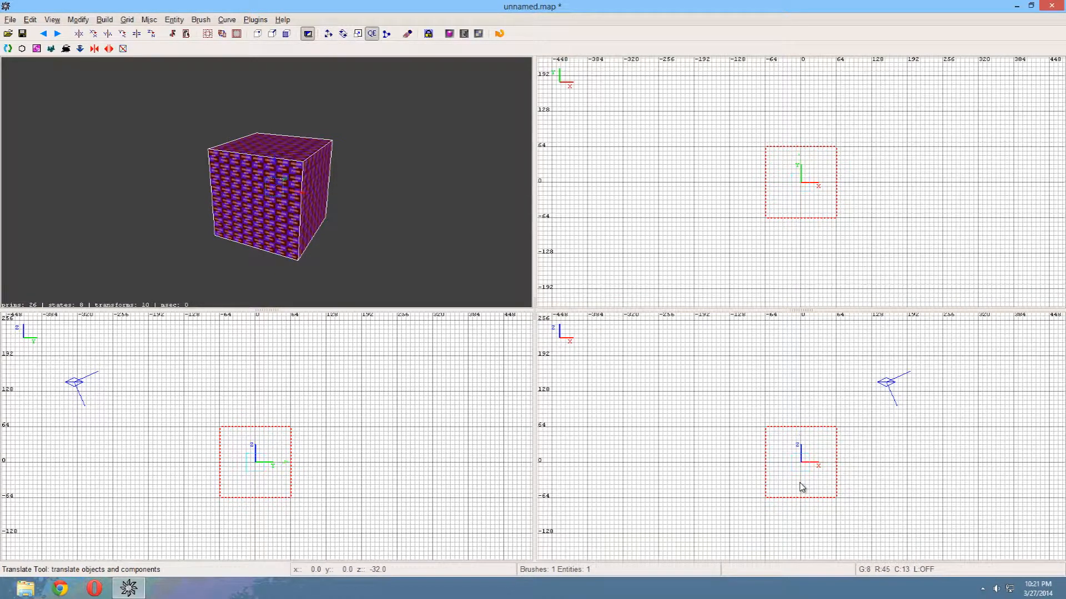
click(328, 34)
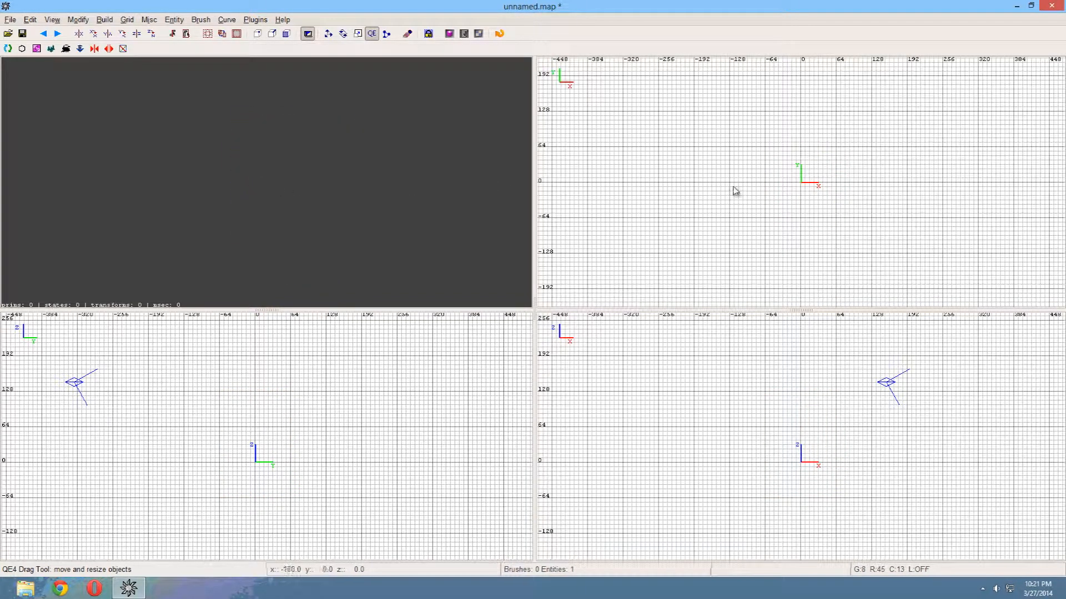
mouse_move(766, 153)
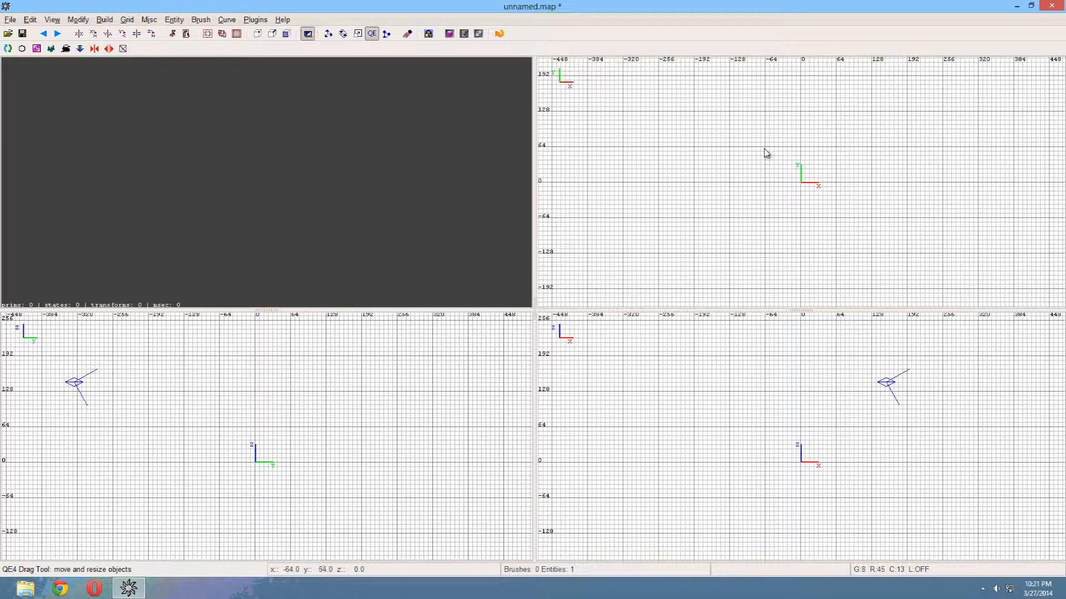
mouse_move(731, 116)
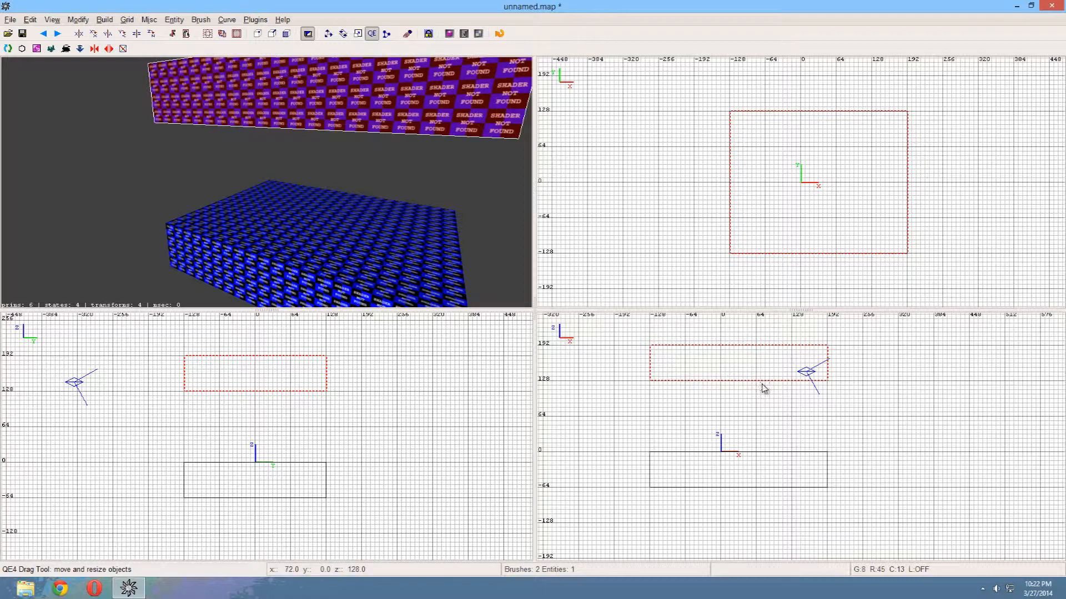
mouse_move(775, 377)
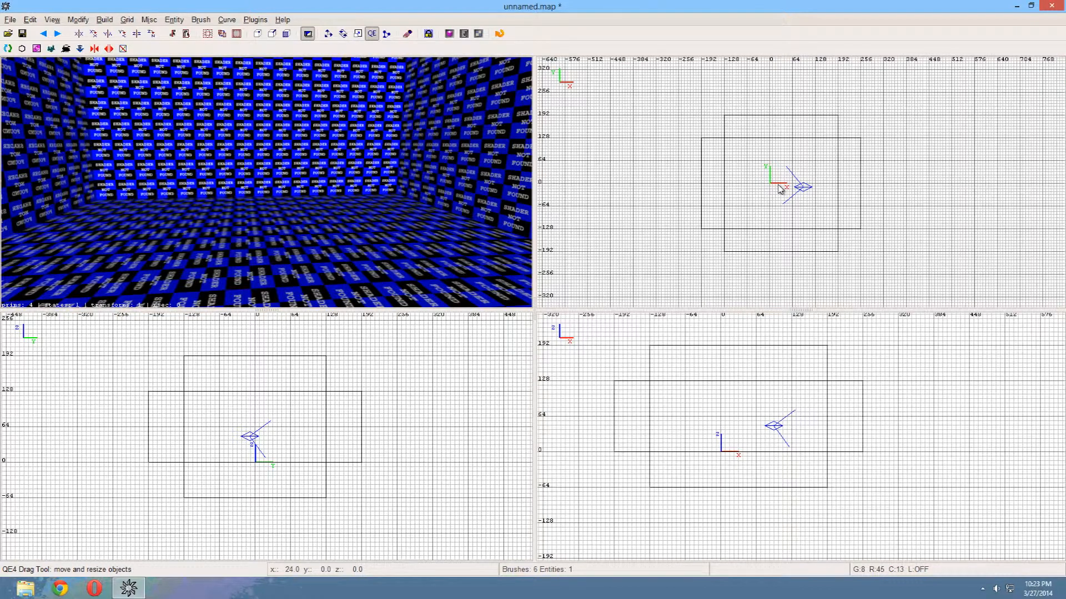
mouse_move(239, 175)
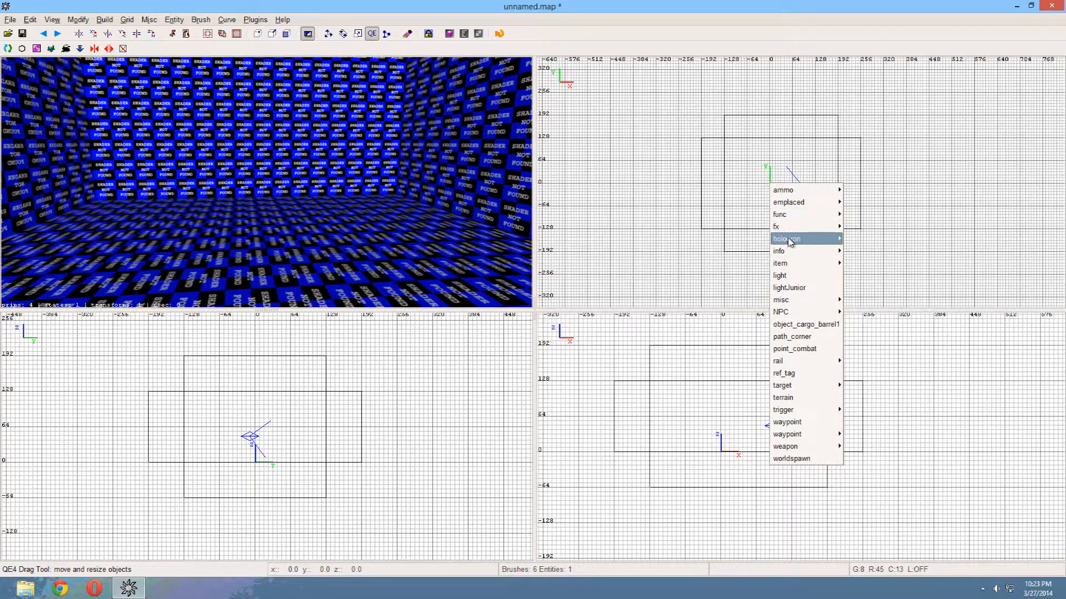
mouse_move(790, 264)
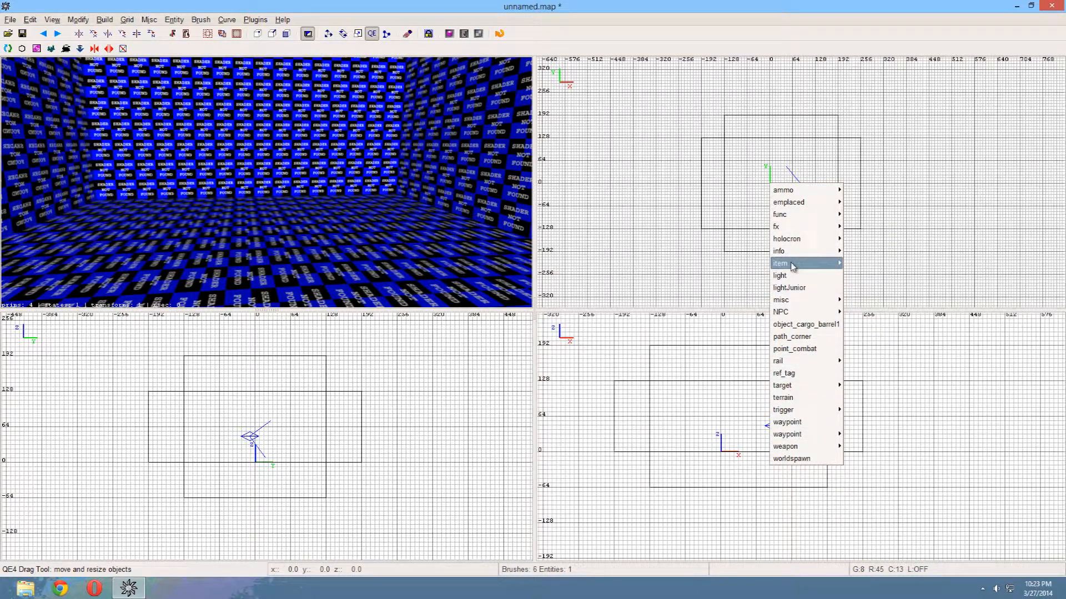
mouse_move(779, 251)
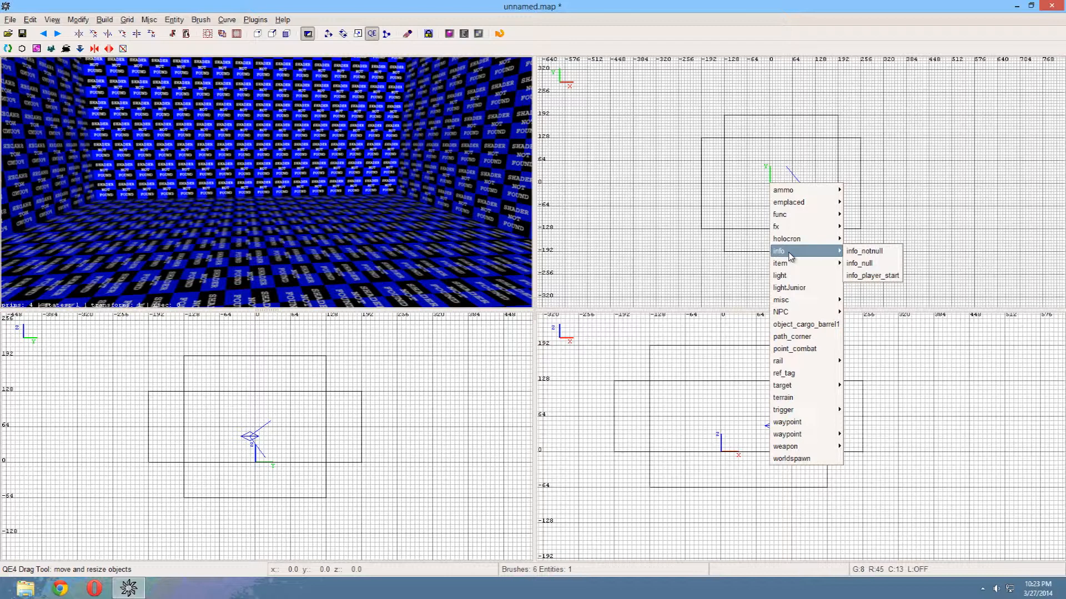
mouse_move(873, 275)
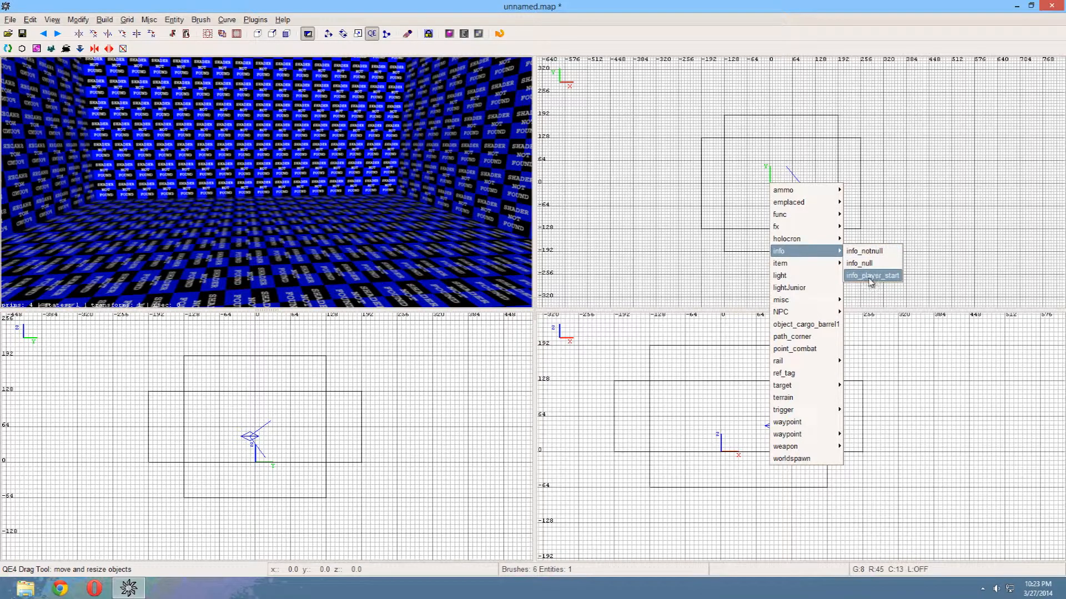
Place an info_player_start entity inside the six-brush room
click(872, 275)
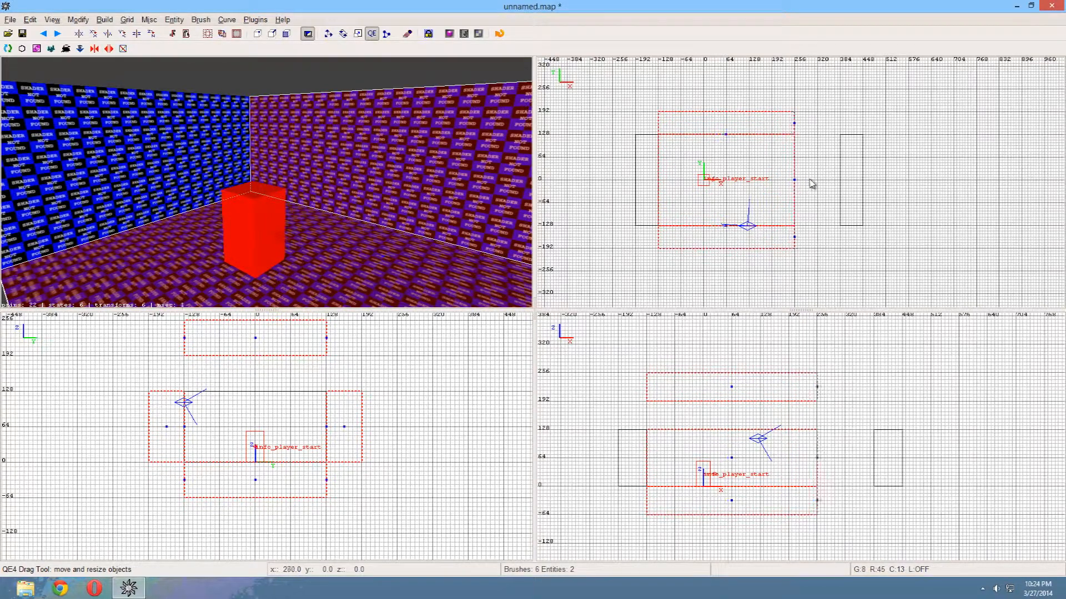
Move the camera viewpoint to see the stone-textured room from outside
drag(795, 180, 849, 185)
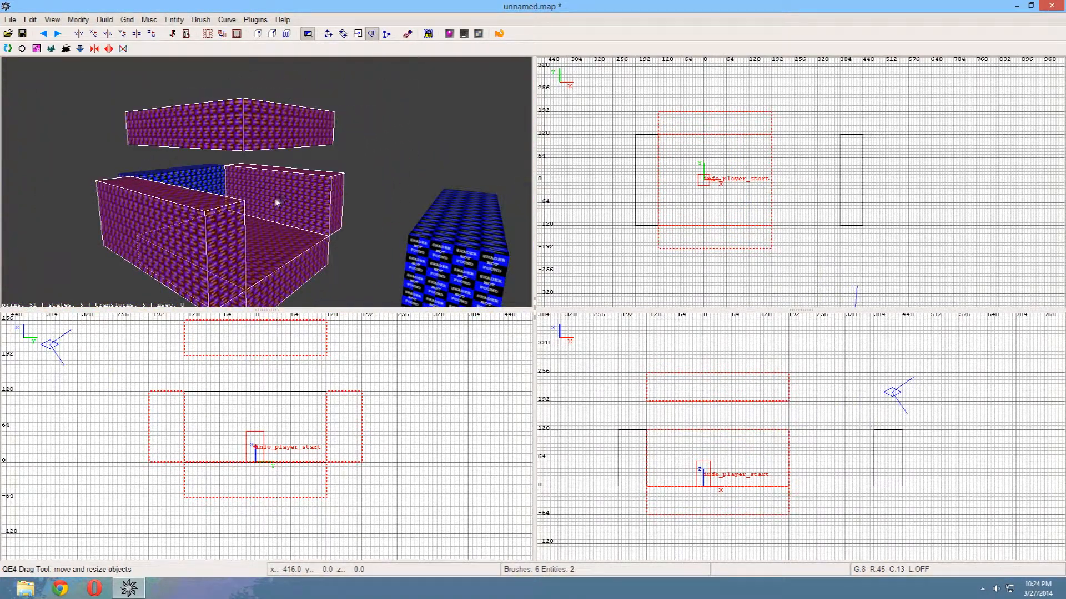
mouse_move(441, 291)
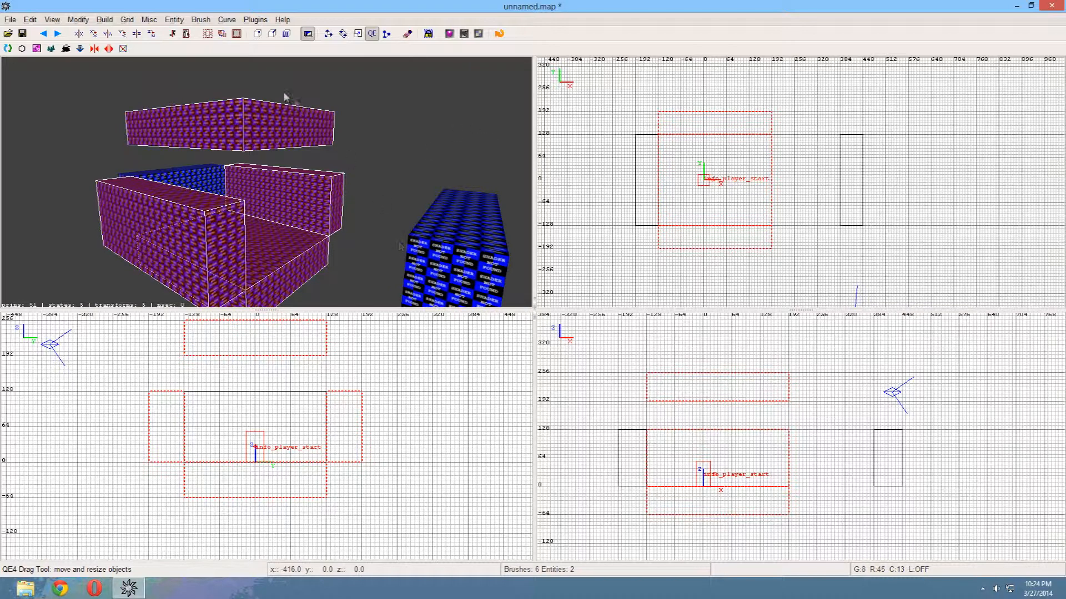
mouse_move(160, 26)
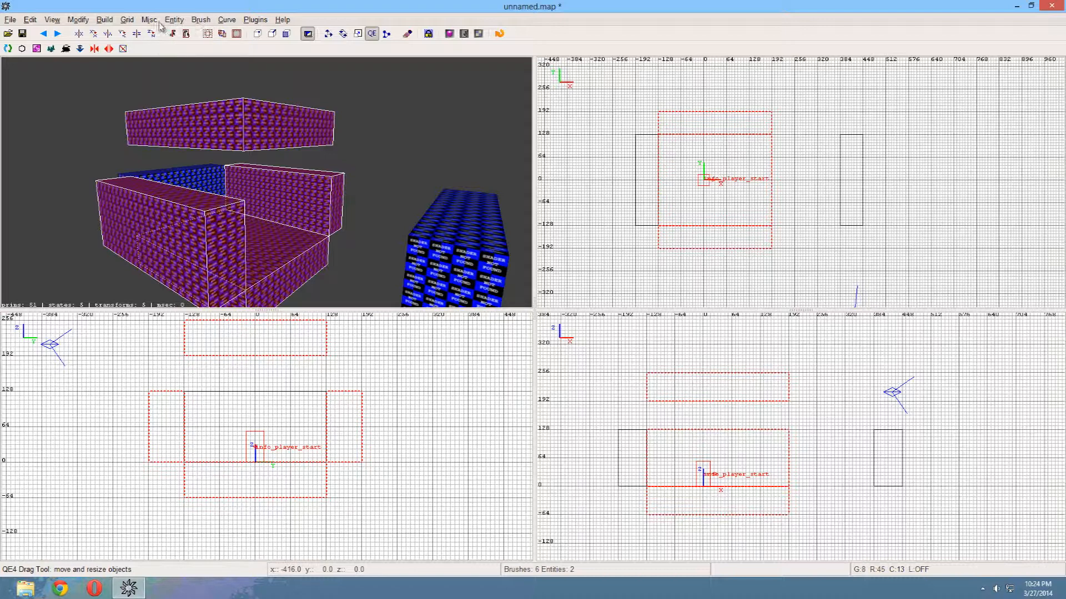
Try a coarser grid from the Grid menu, then settle on Grid8 spacing
click(127, 19)
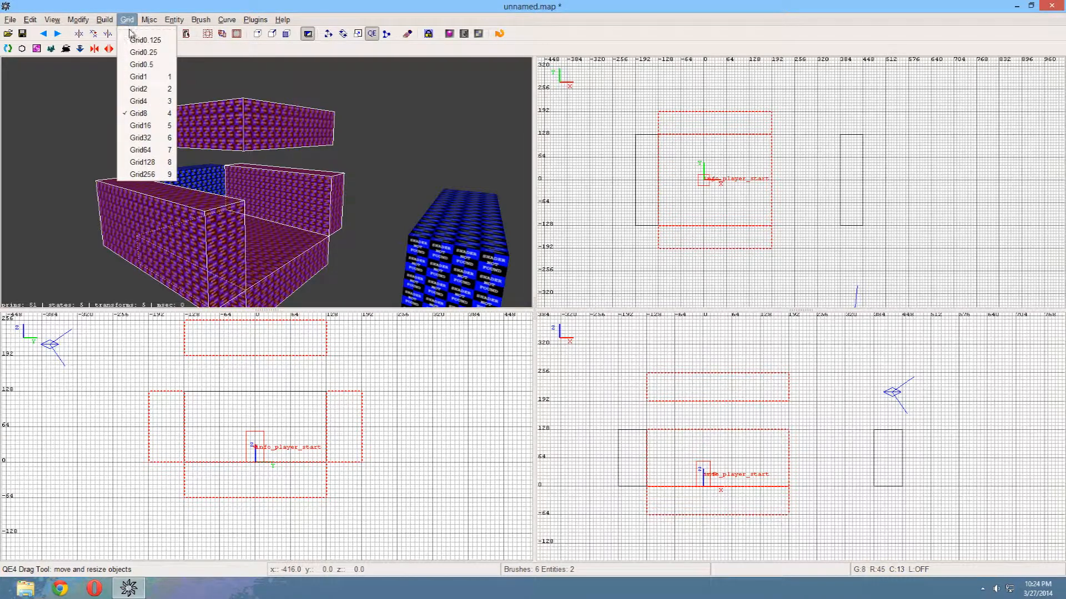
mouse_move(143, 125)
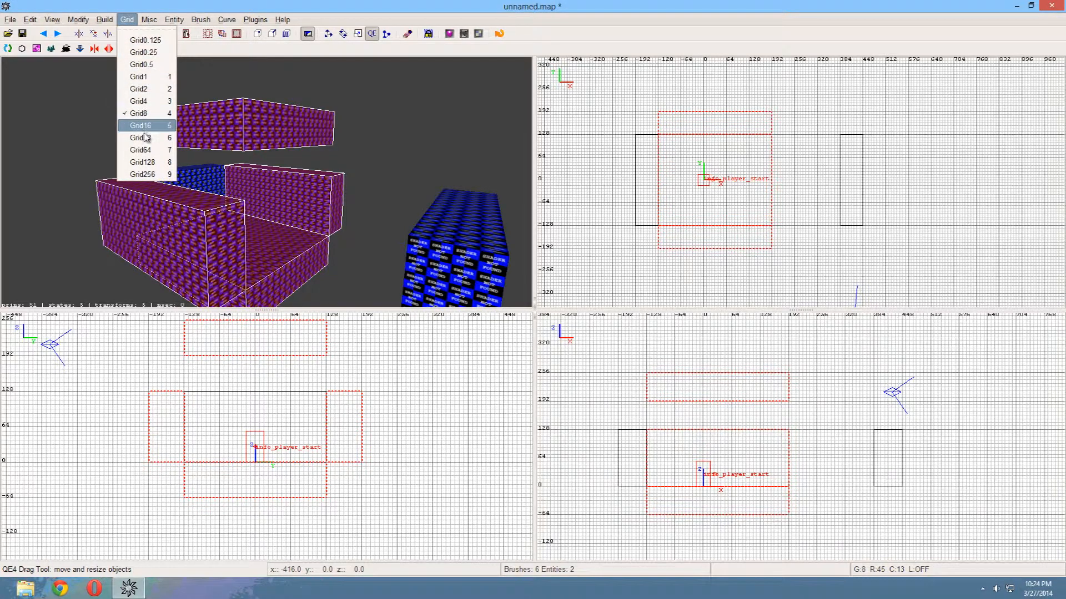
mouse_move(143, 138)
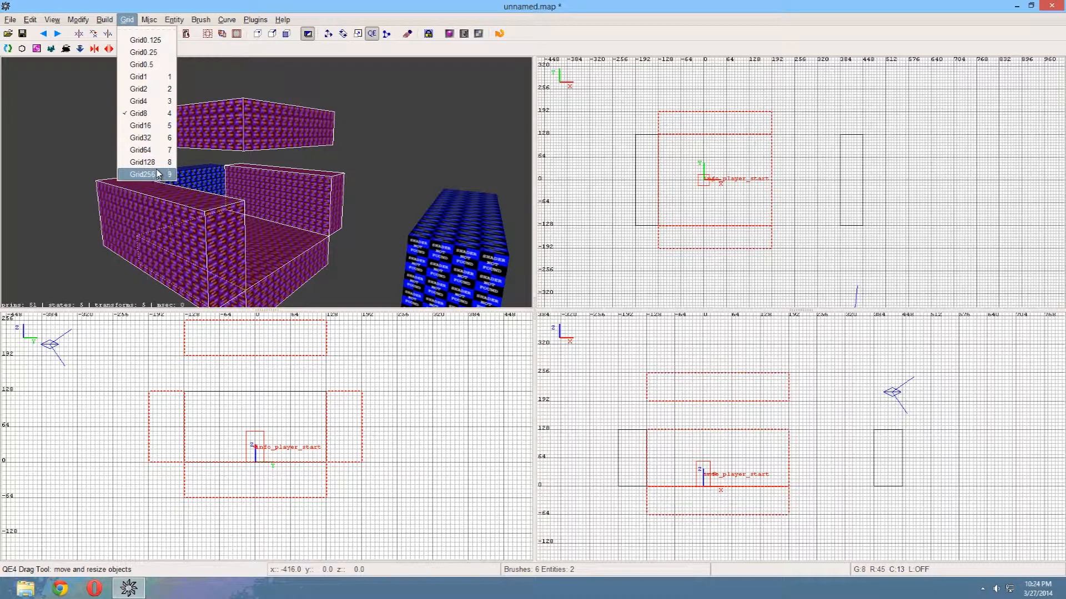
mouse_move(143, 162)
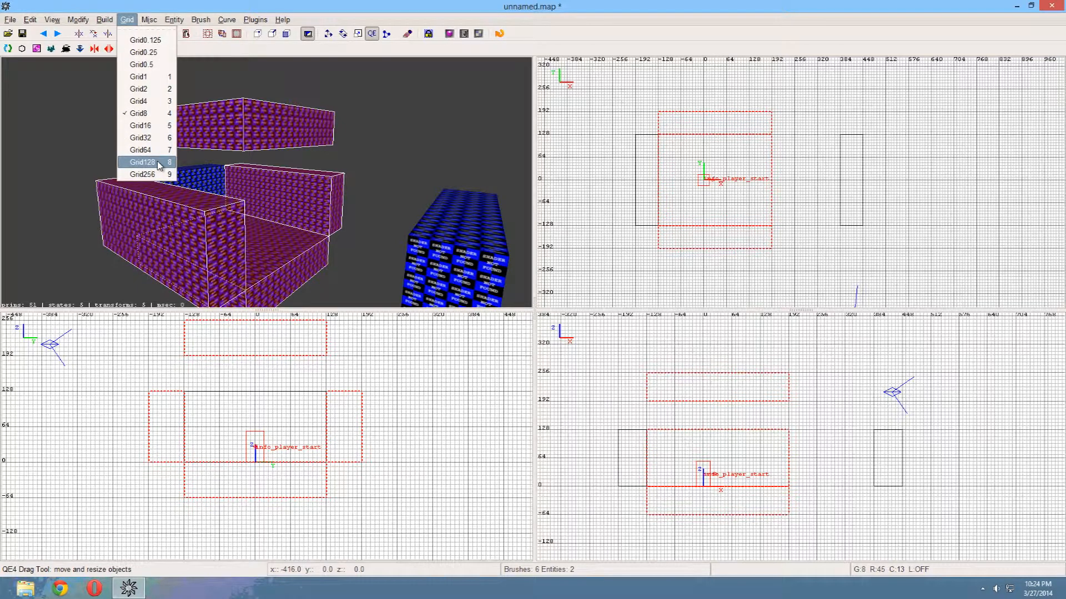
click(141, 162)
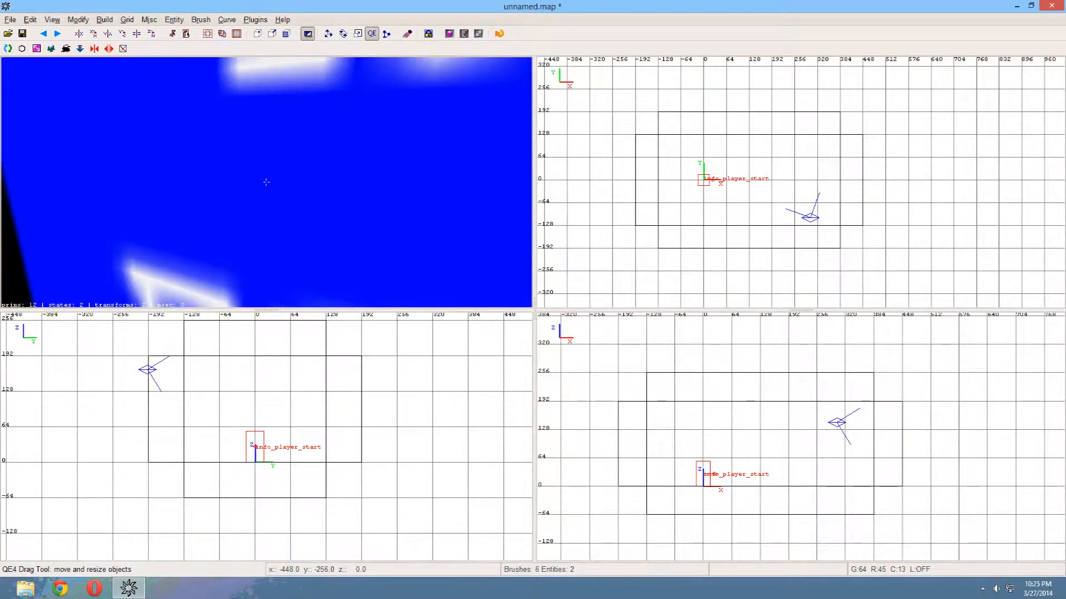
click(127, 19)
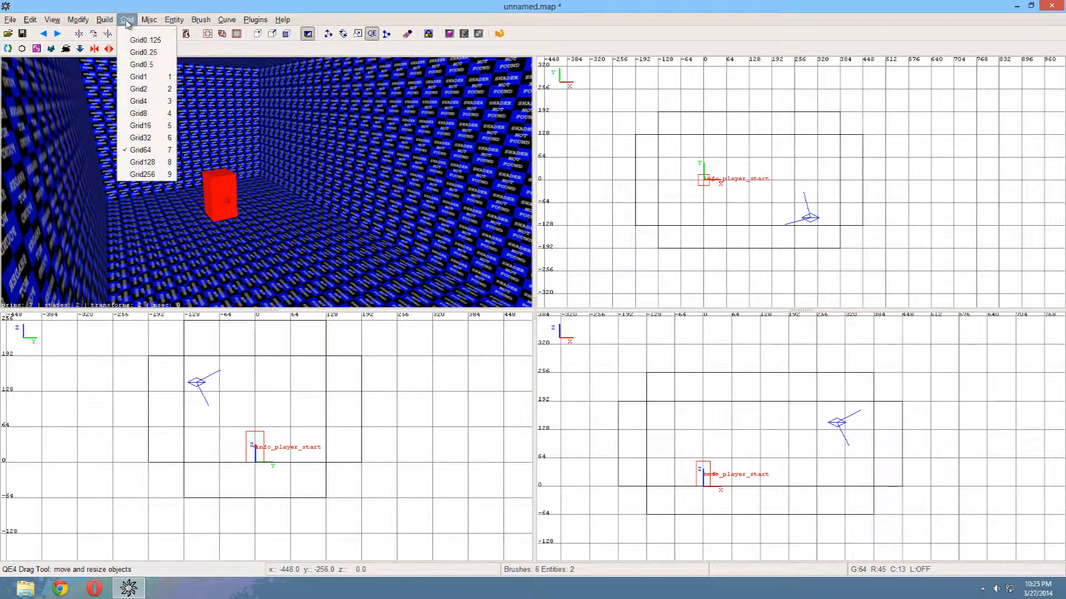
mouse_move(137, 89)
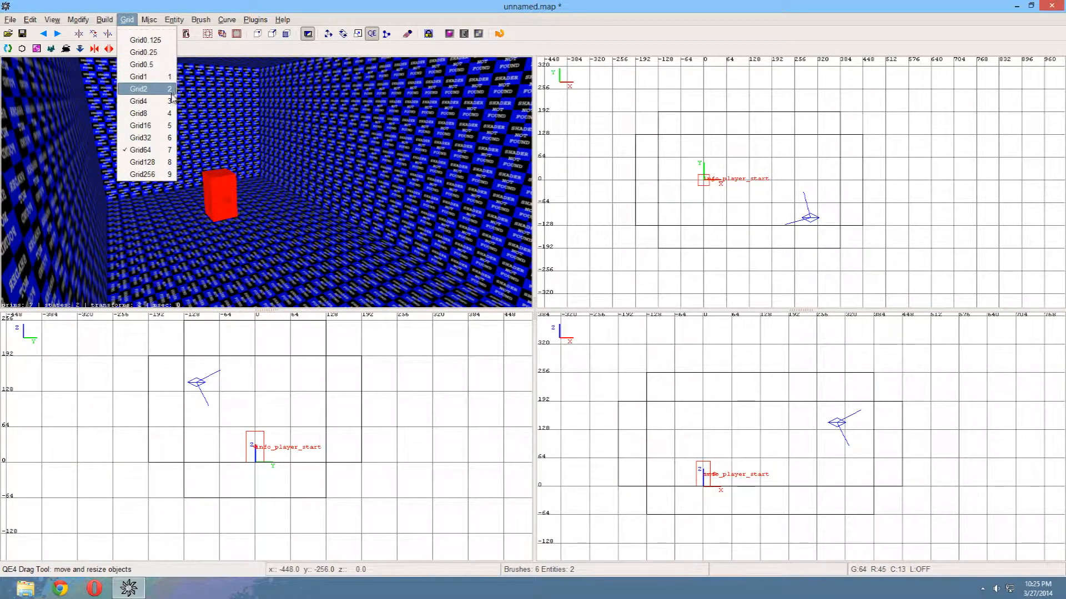
mouse_move(140, 138)
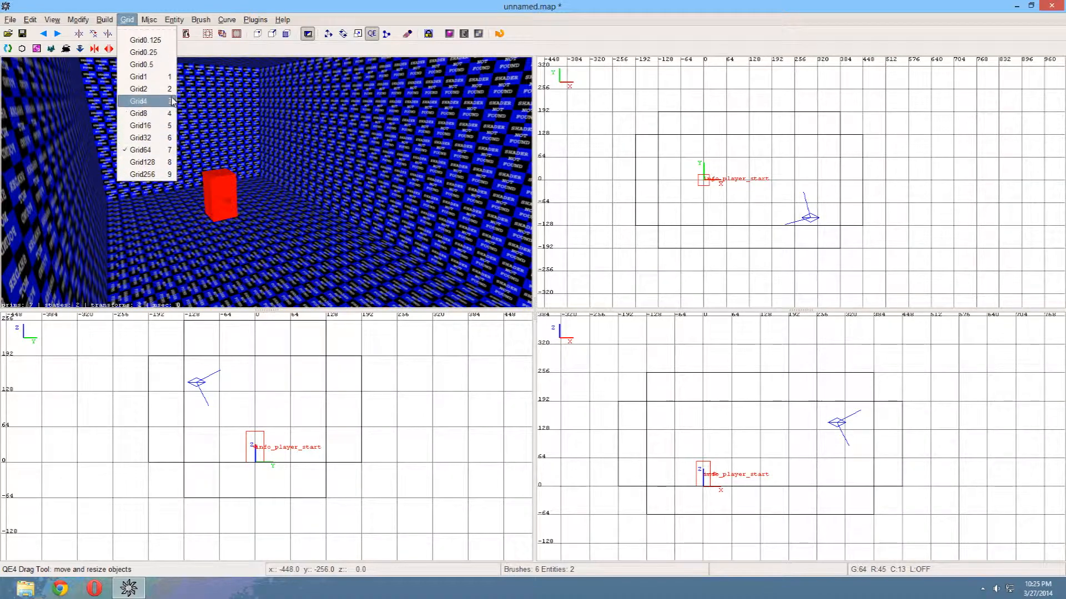
mouse_move(139, 113)
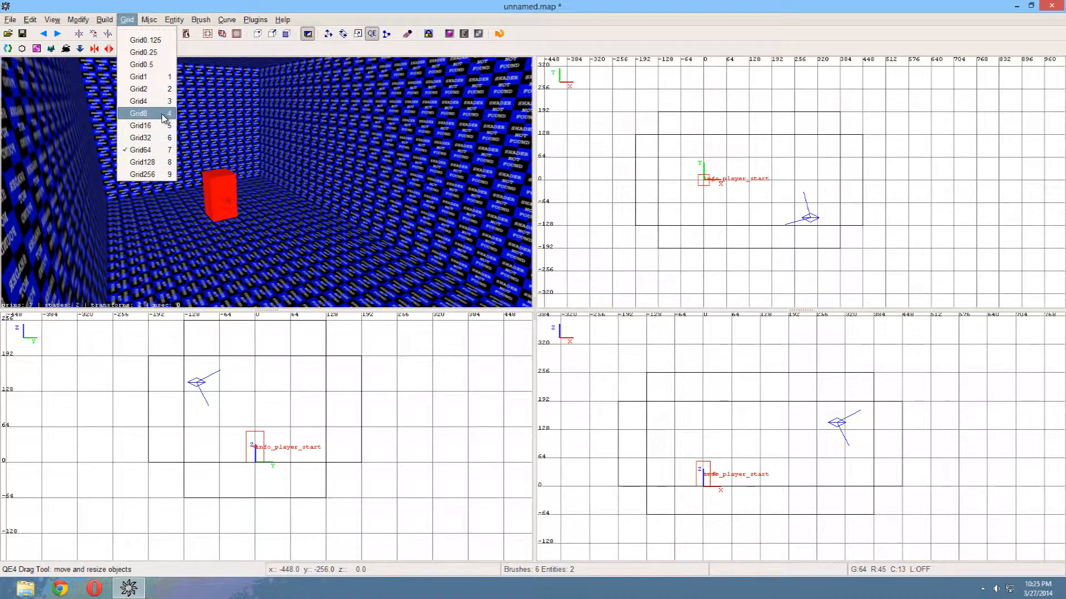
click(138, 114)
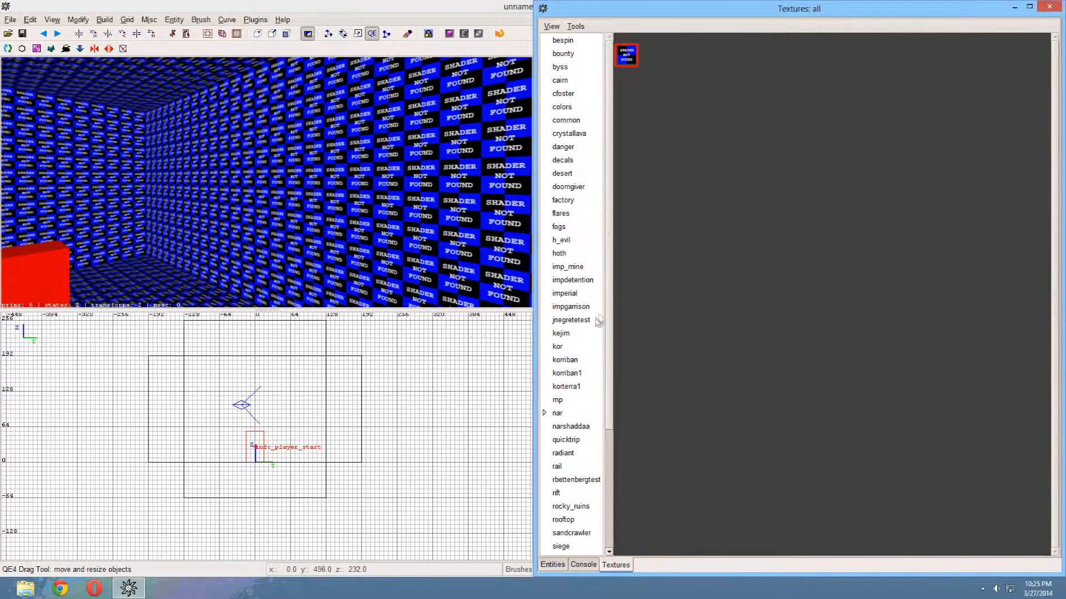
Load the yavin folder in the texture browser to show its stone, metal and dirt textures
scroll(down, 3)
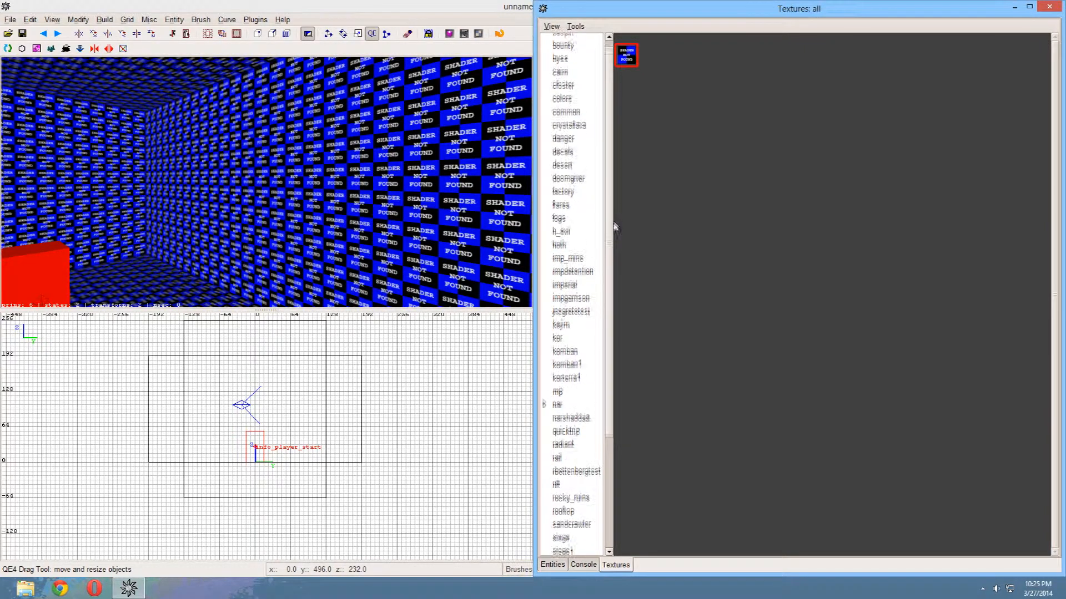
scroll(down, 3)
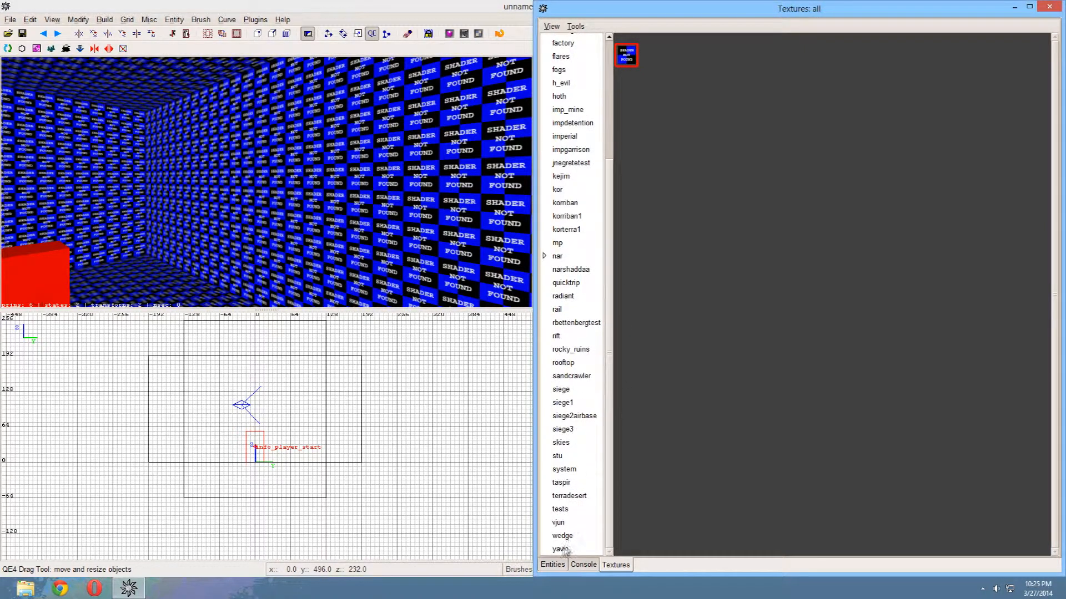
click(559, 548)
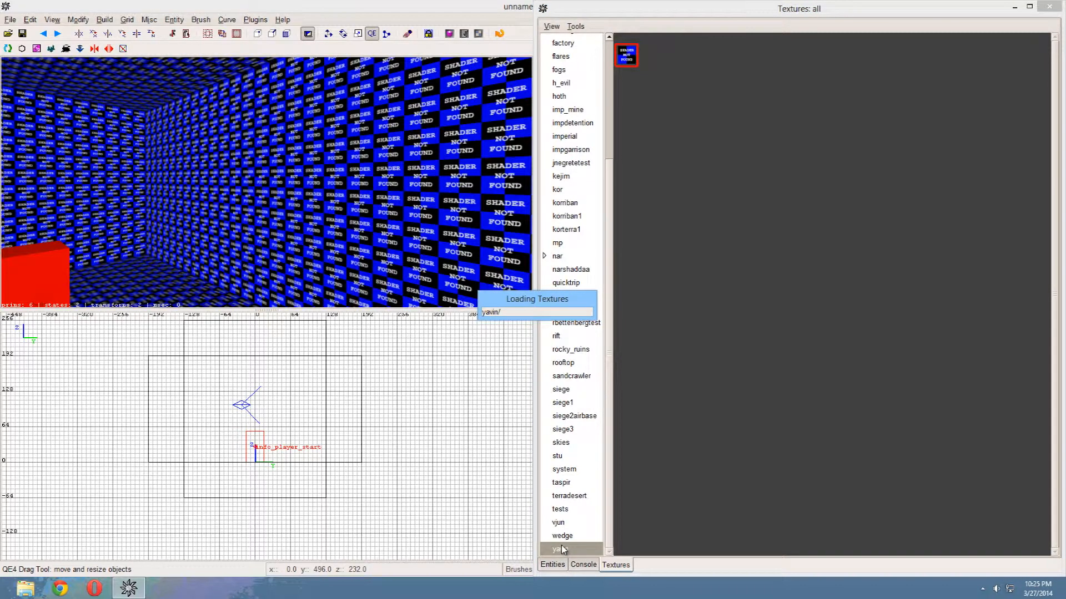
click(558, 550)
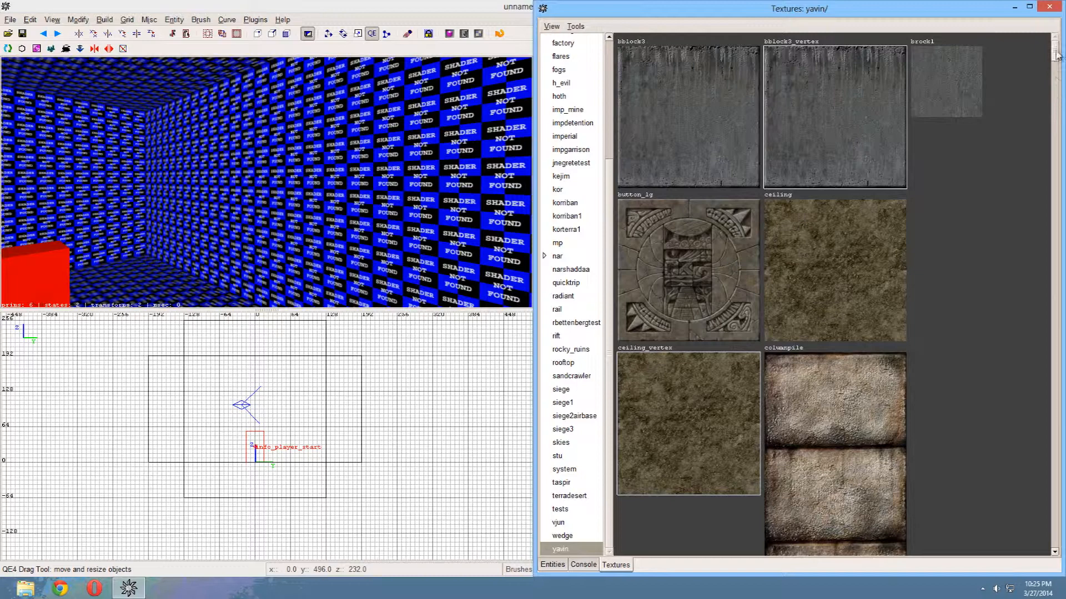
scroll(down, 3)
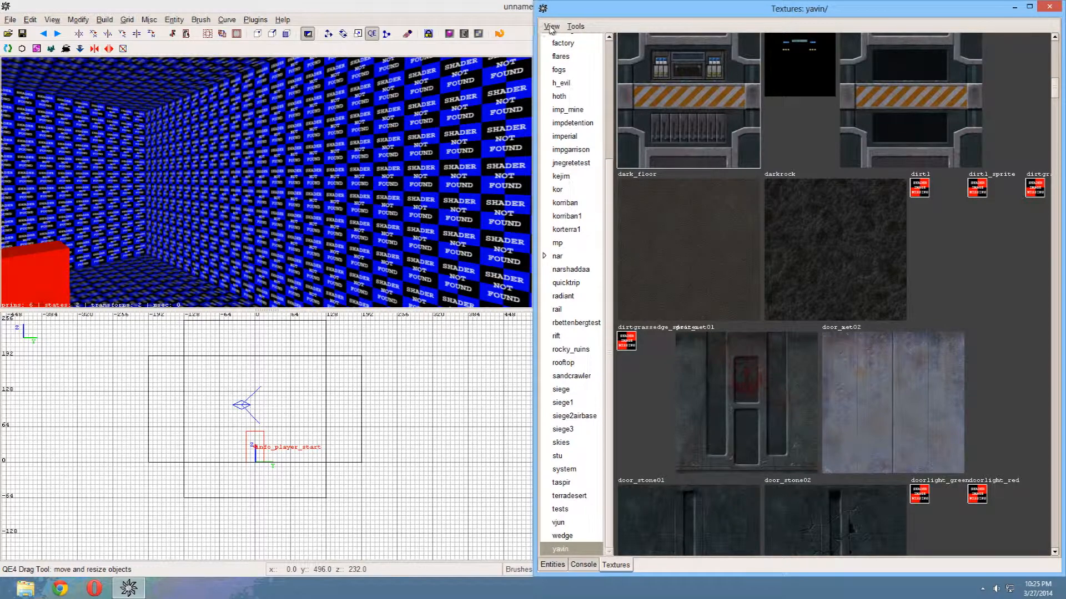
click(551, 25)
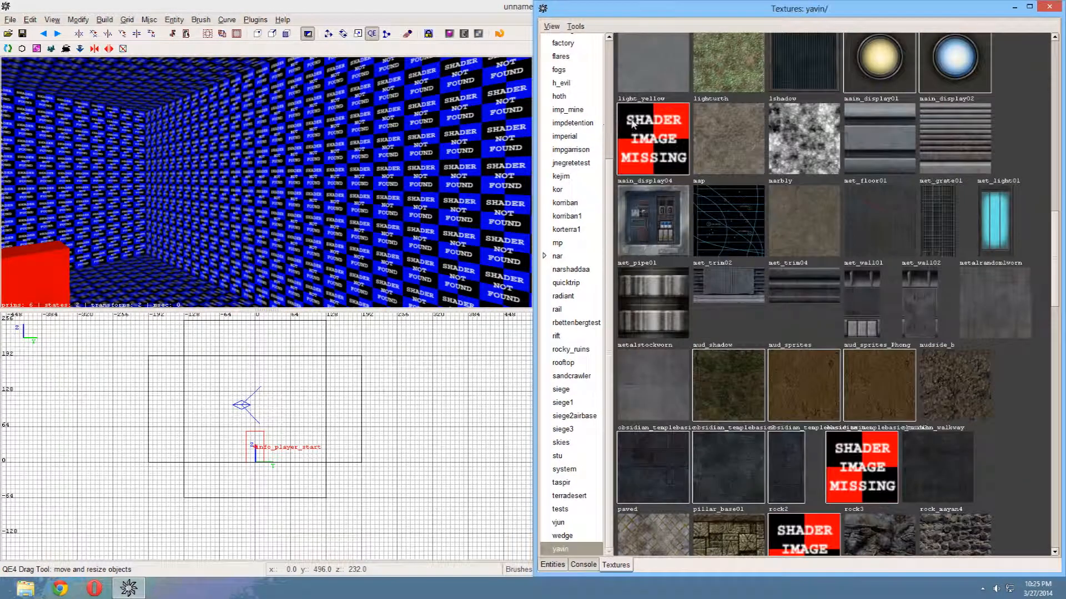
Scroll the yavin textures to reach the tileblock stone texture for the walls and floor
scroll(down, 3)
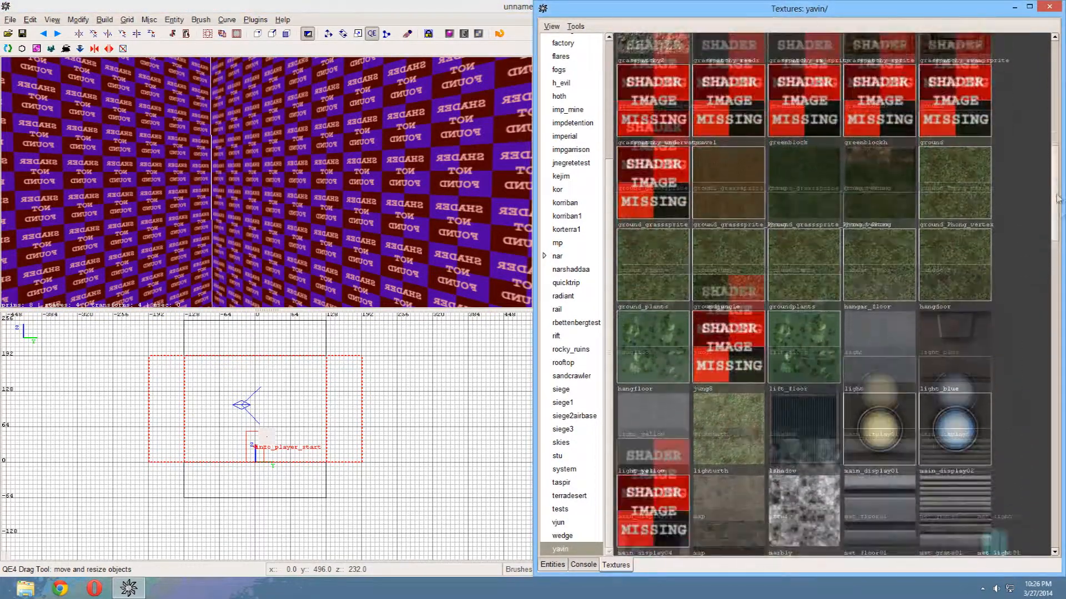
scroll(down, 3)
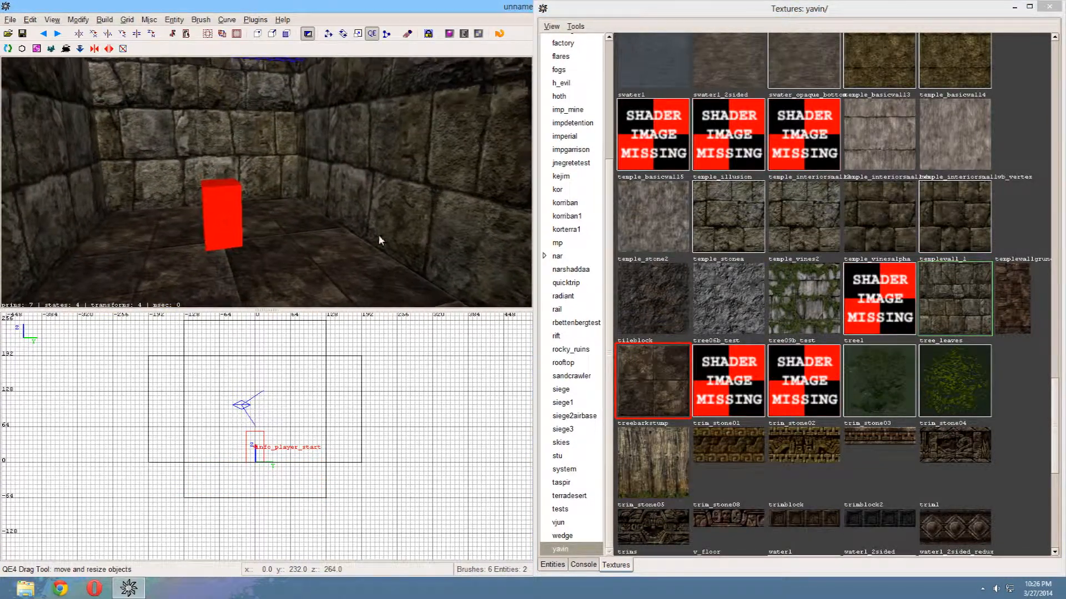
scroll(down, 3)
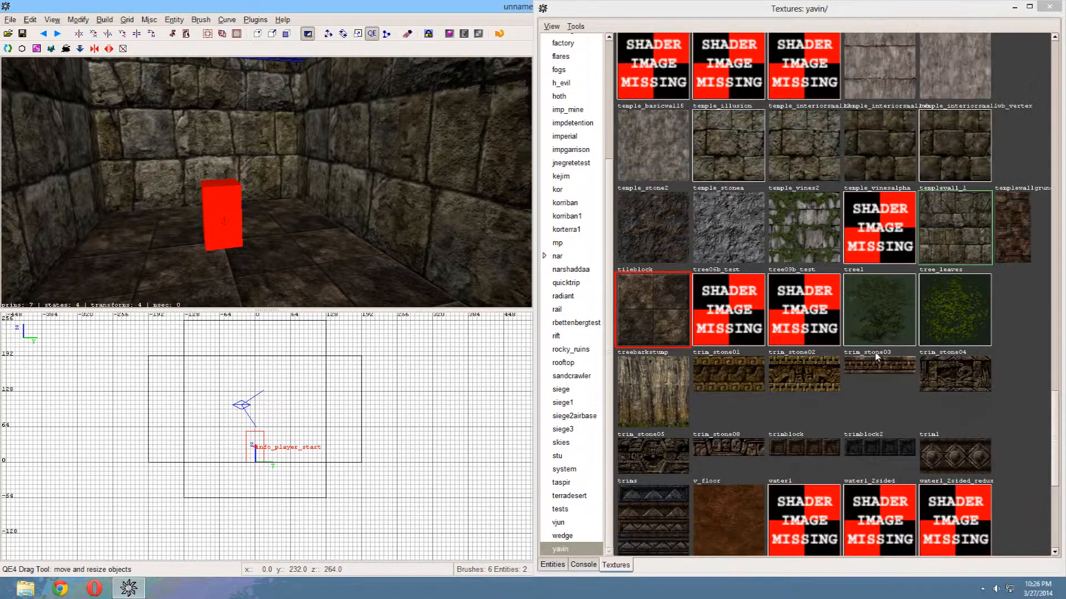
scroll(down, 3)
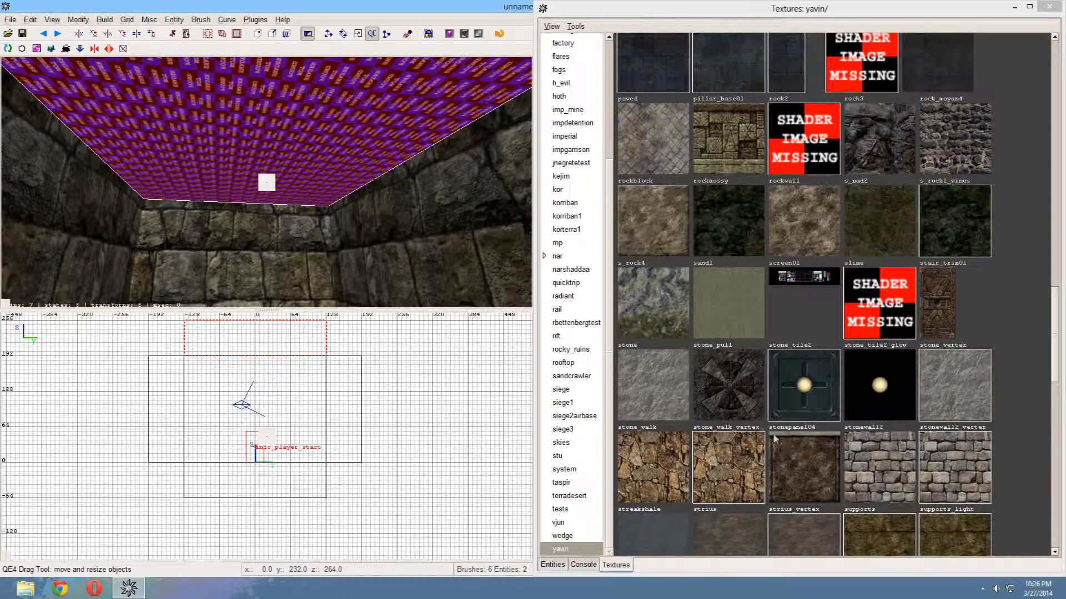
mouse_move(663, 386)
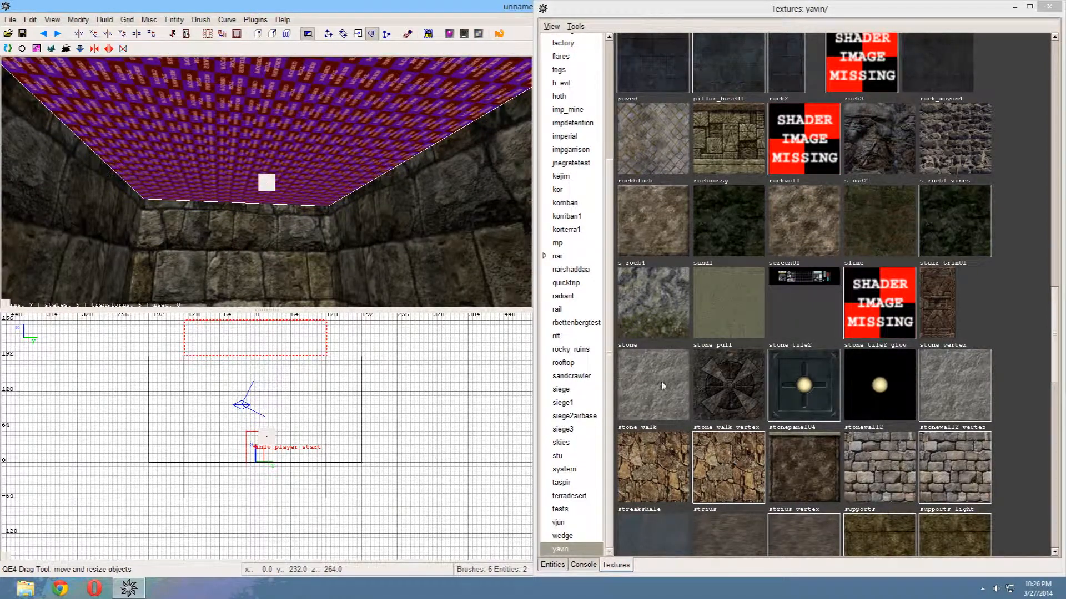
Apply the yavin rockblock texture to the ceiling brush and close the texture browser
scroll(down, 3)
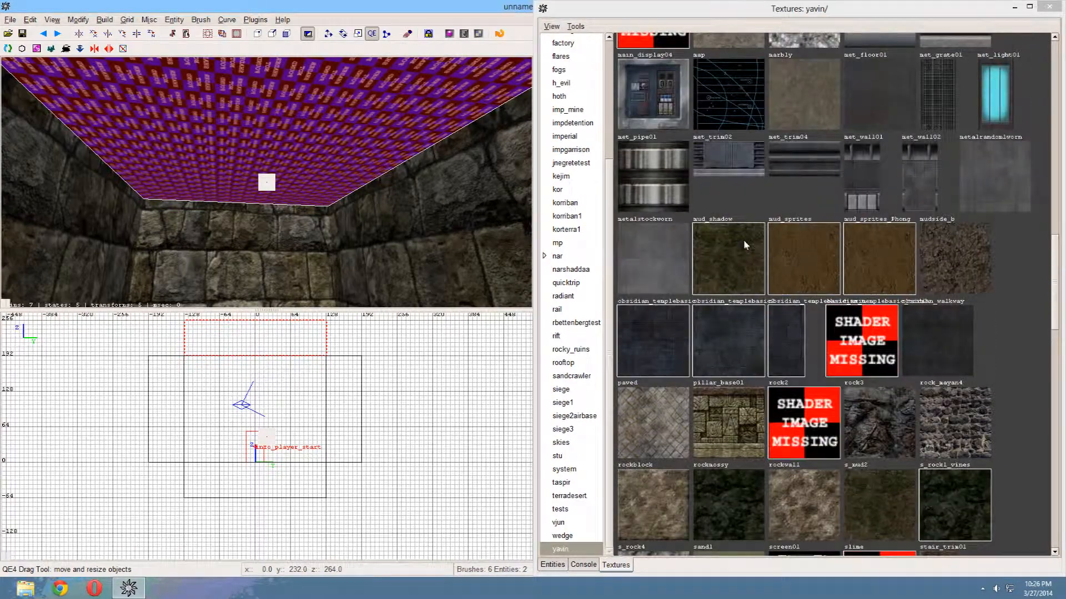
scroll(down, 3)
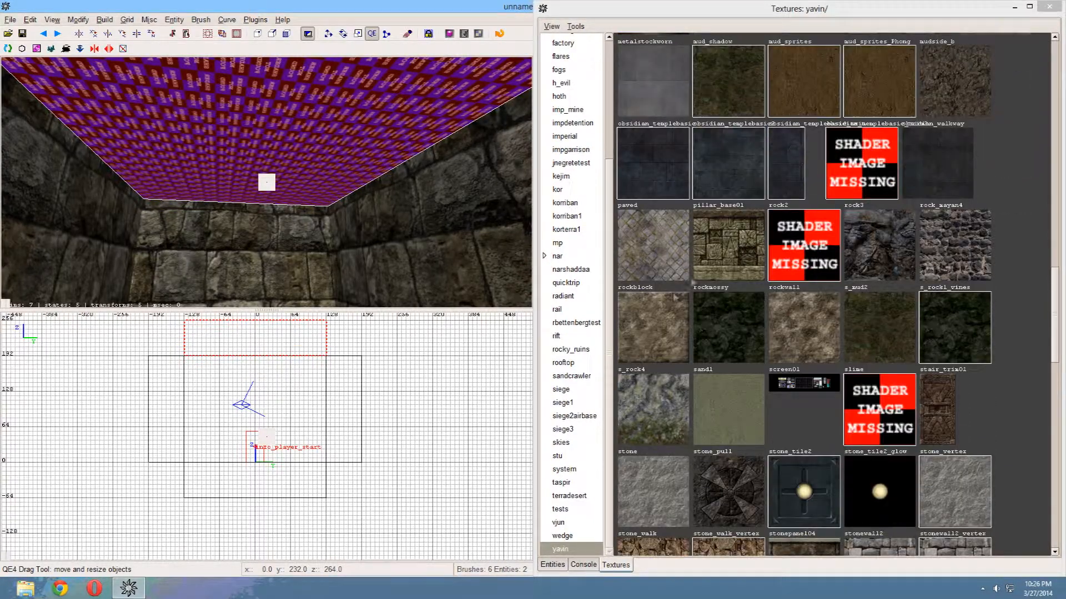
click(651, 328)
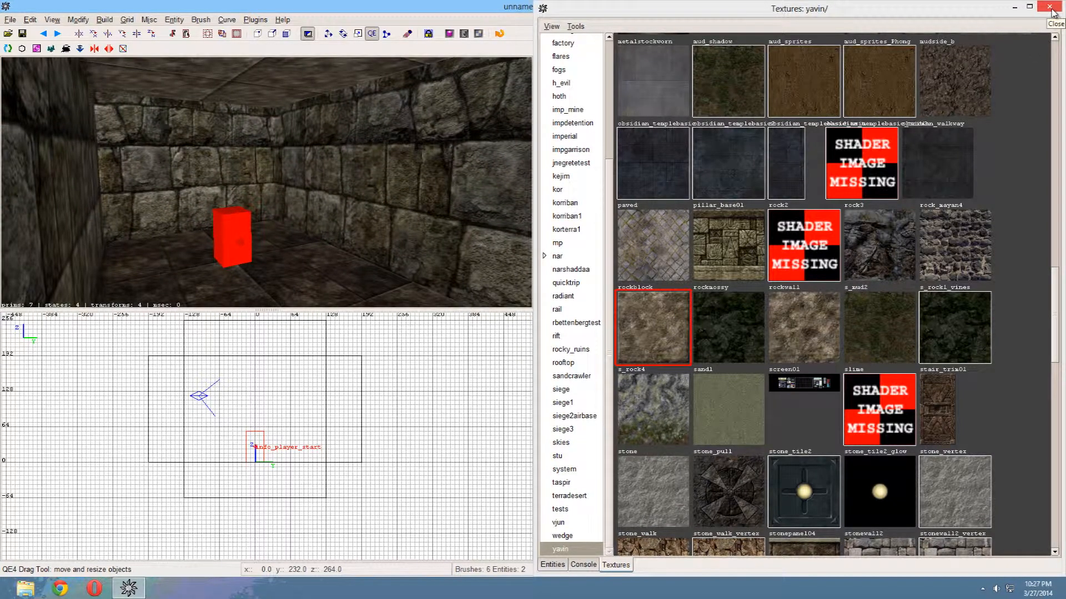
click(1056, 8)
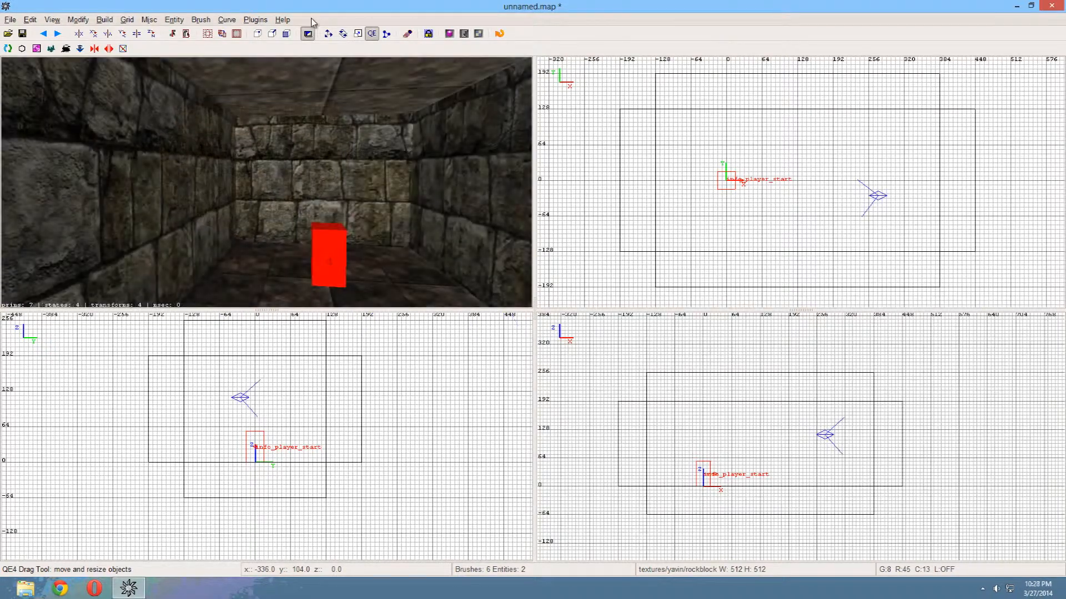
Save the map as Tutorial_FirstRoom.map in the game's maps folder via Save as
click(10, 19)
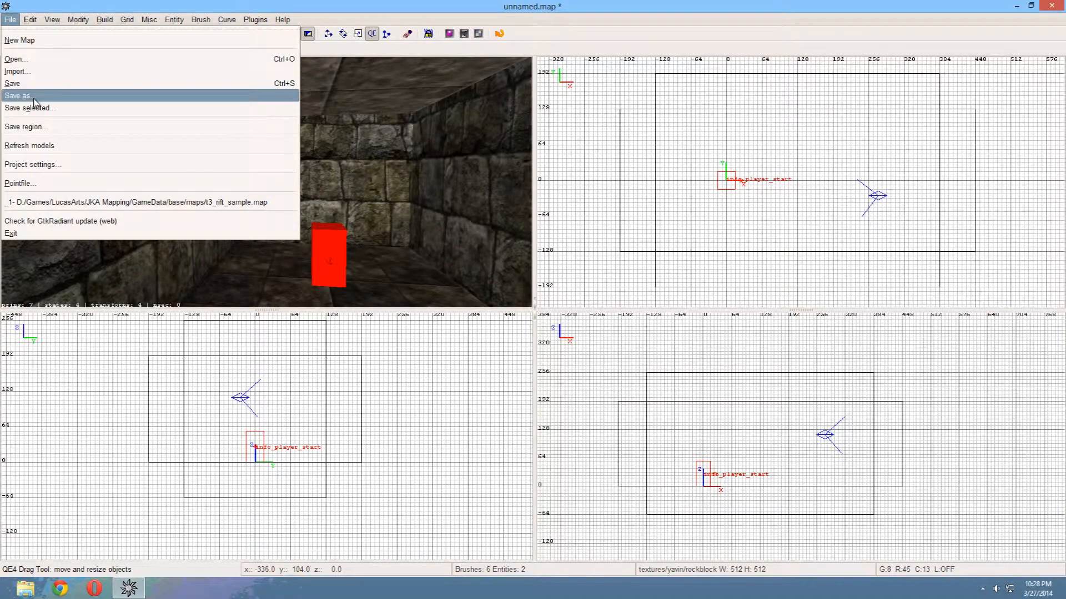
click(19, 95)
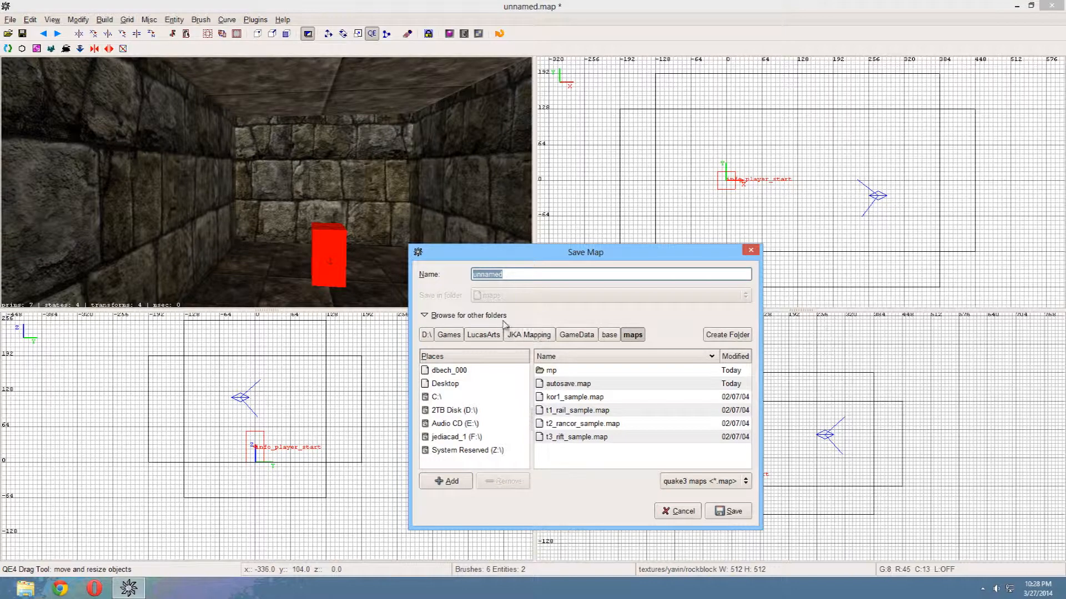
text(Tutorial)
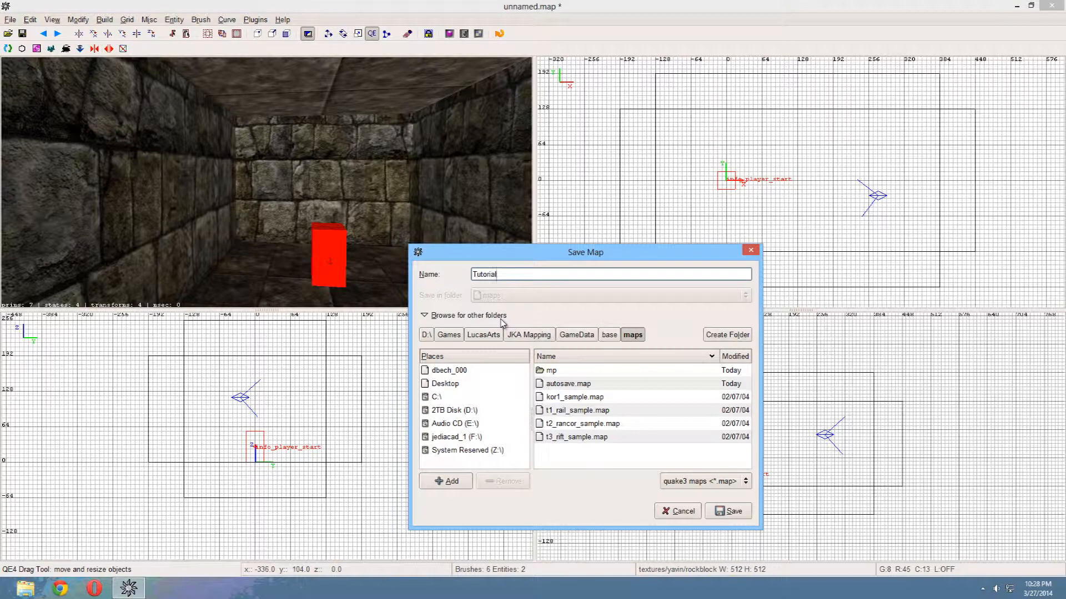
text(_F)
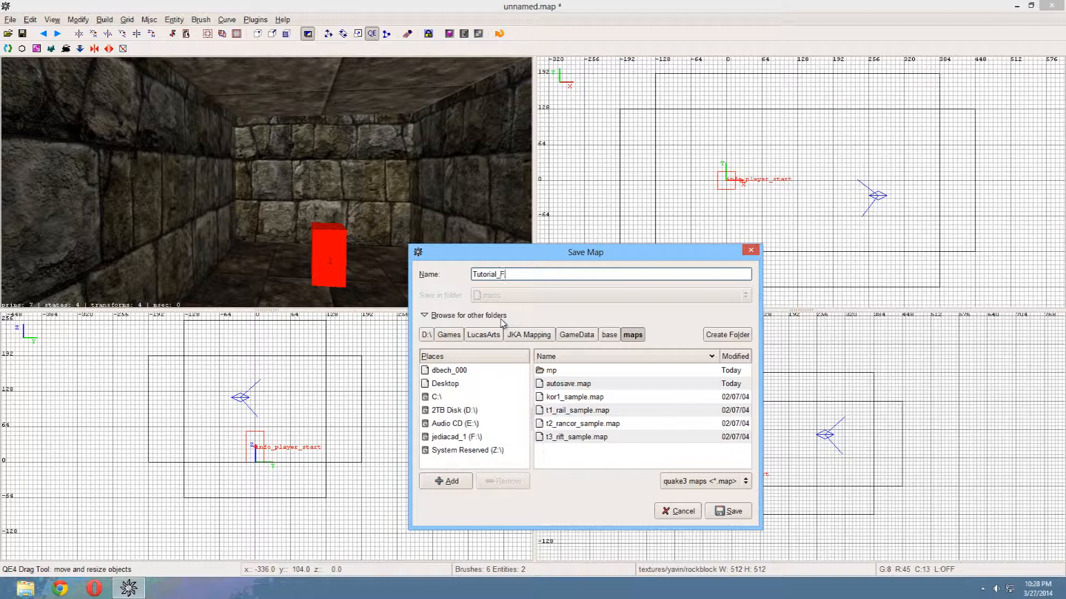
text(irstRoom)
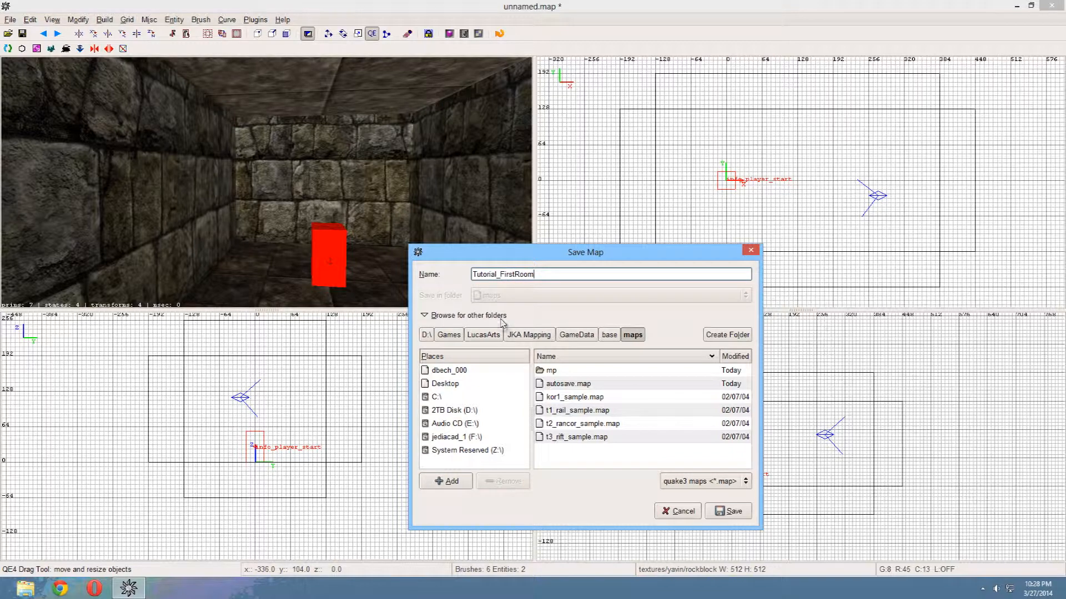
click(727, 511)
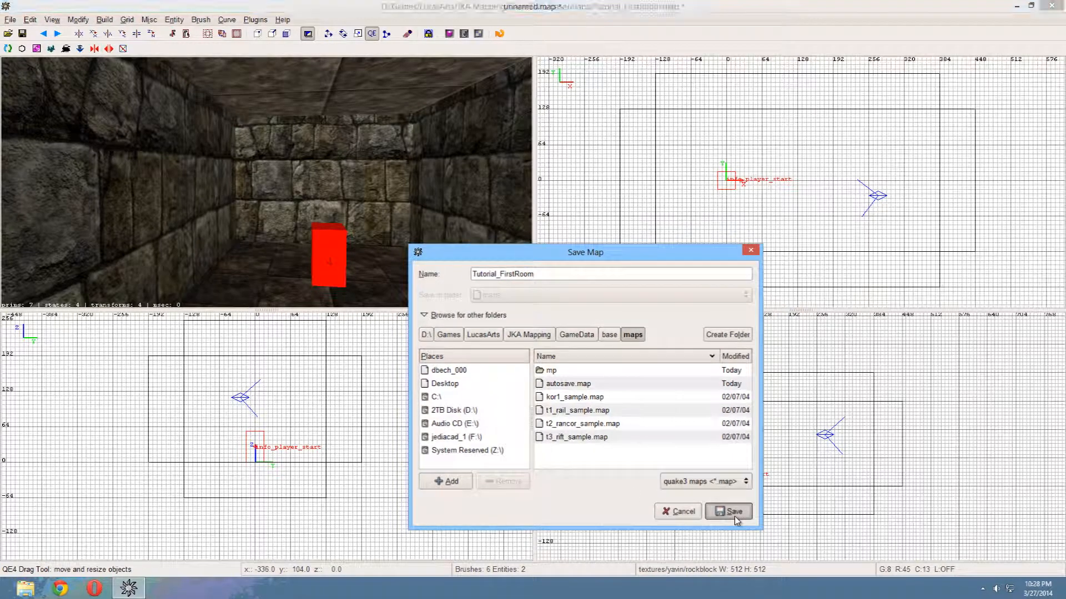
click(727, 511)
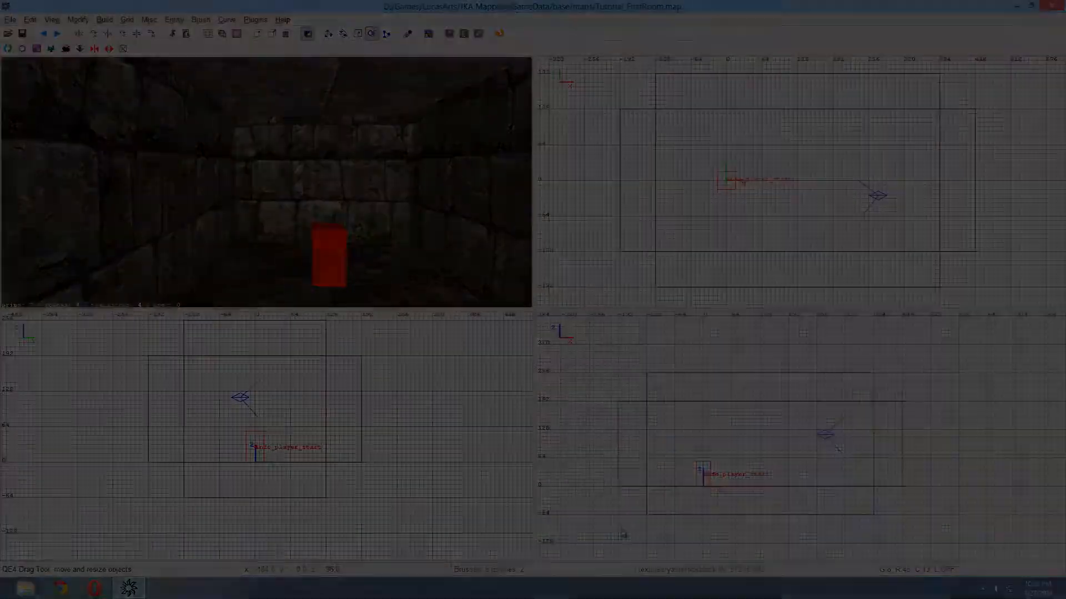